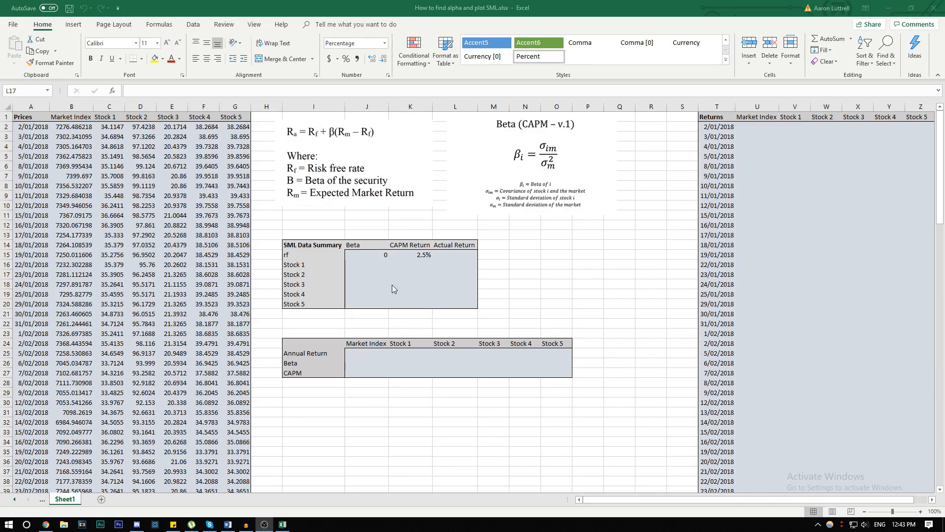
Review the beta formula picture, SML summary columns and Market Index price data
left_click(455, 275)
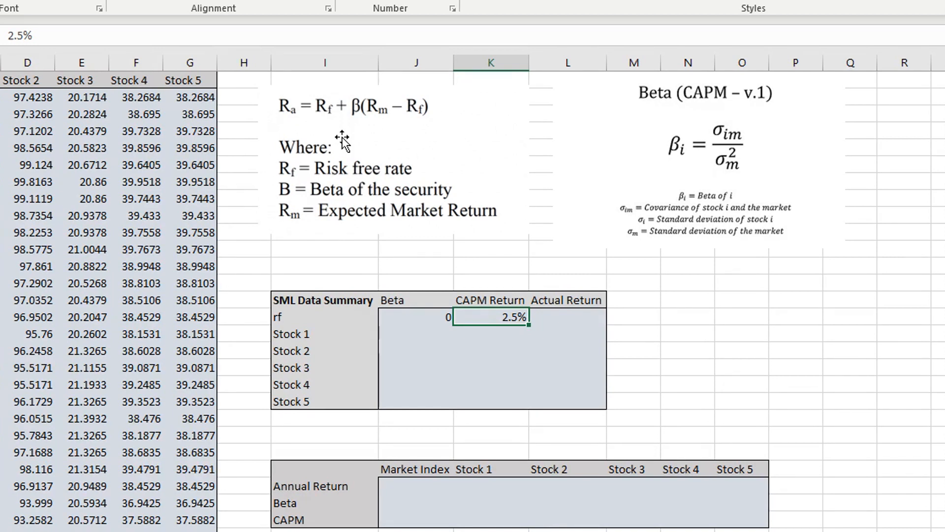
left_click(699, 163)
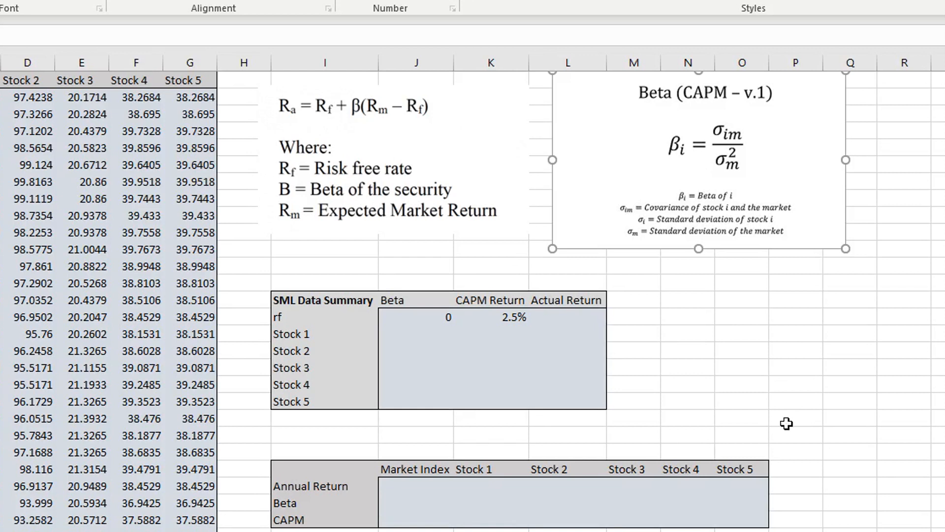
left_click(741, 384)
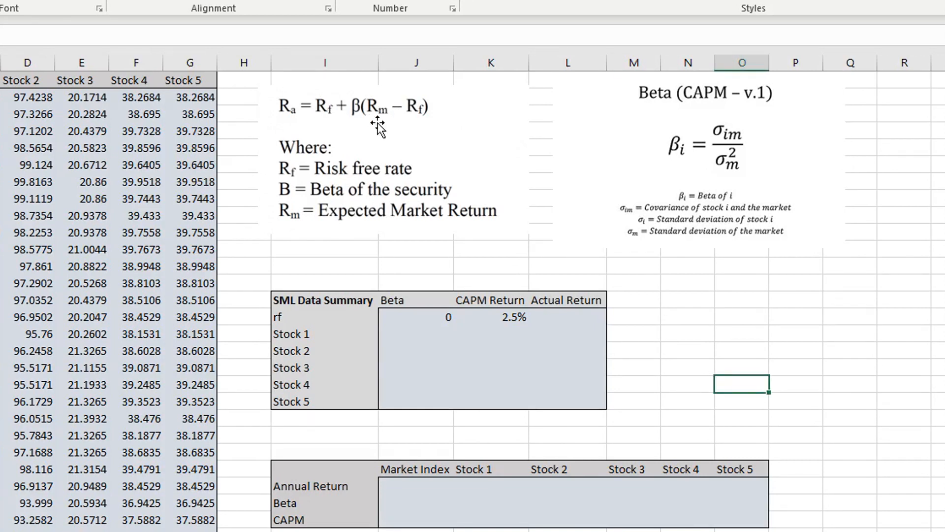
mouse_move(420, 137)
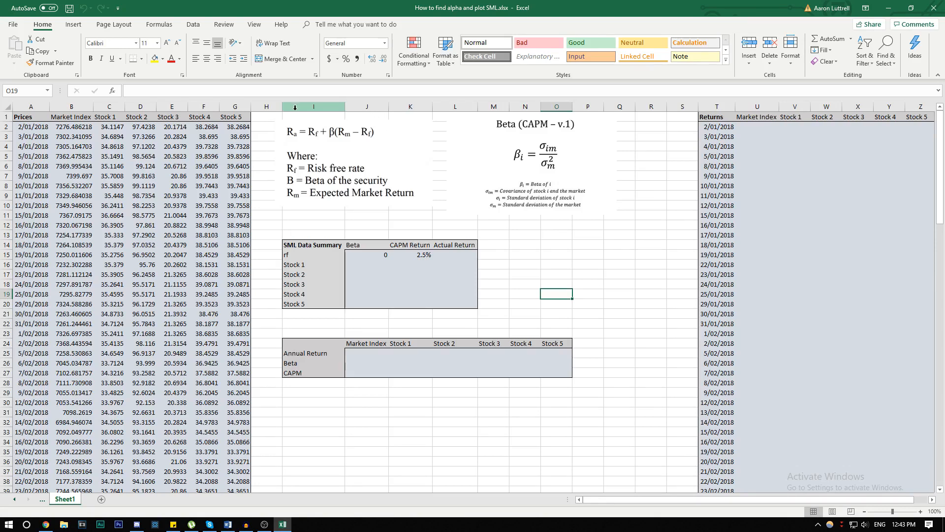
left_click(354, 163)
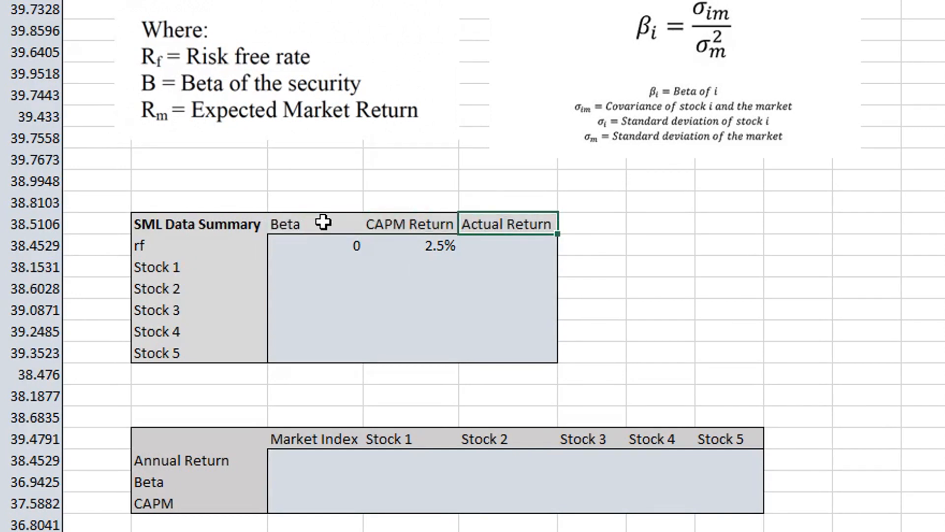
left_click(410, 223)
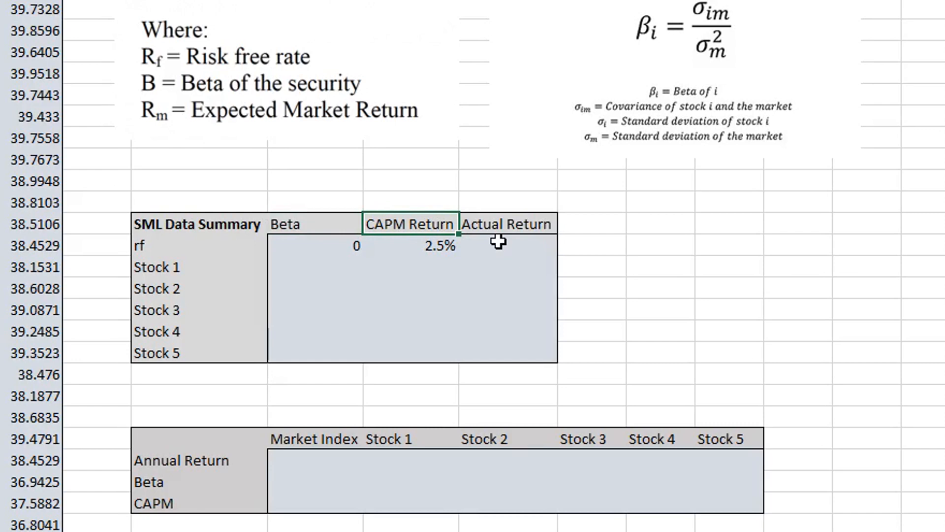
left_click(507, 223)
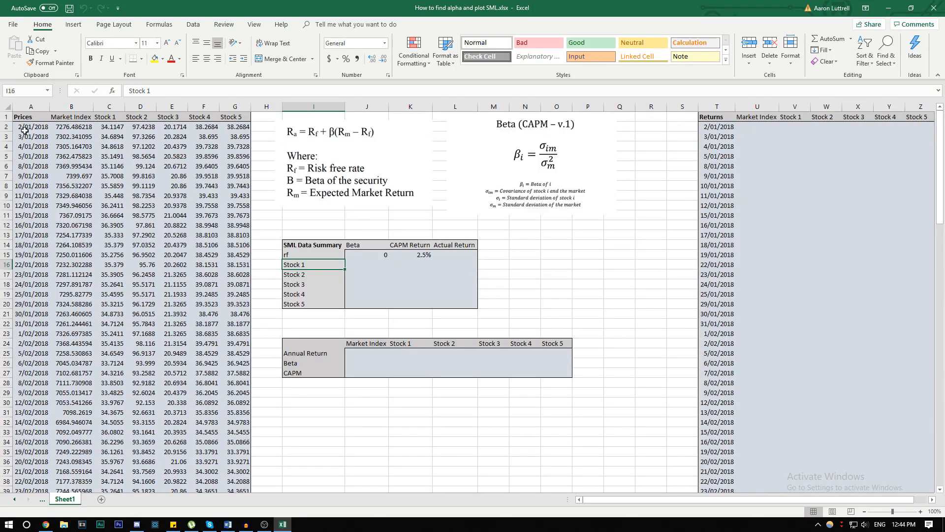
left_click(30, 116)
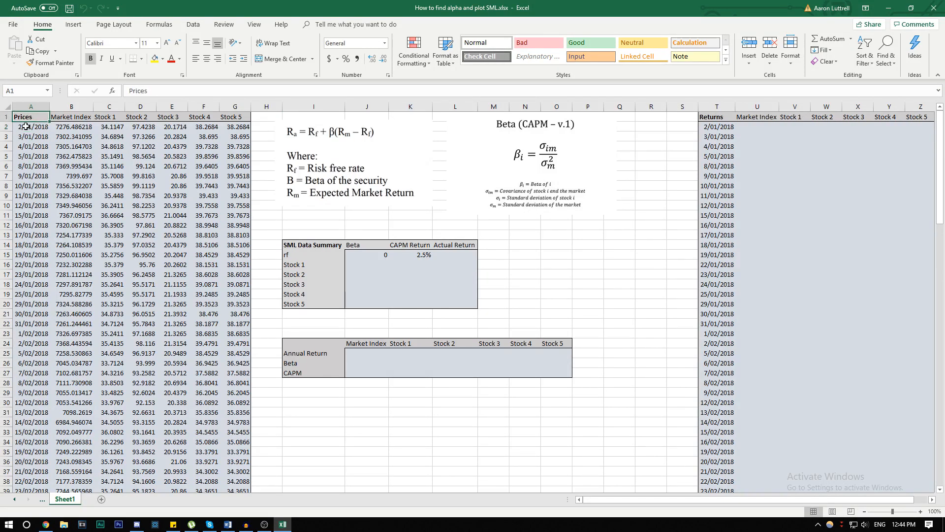
left_click(71, 117)
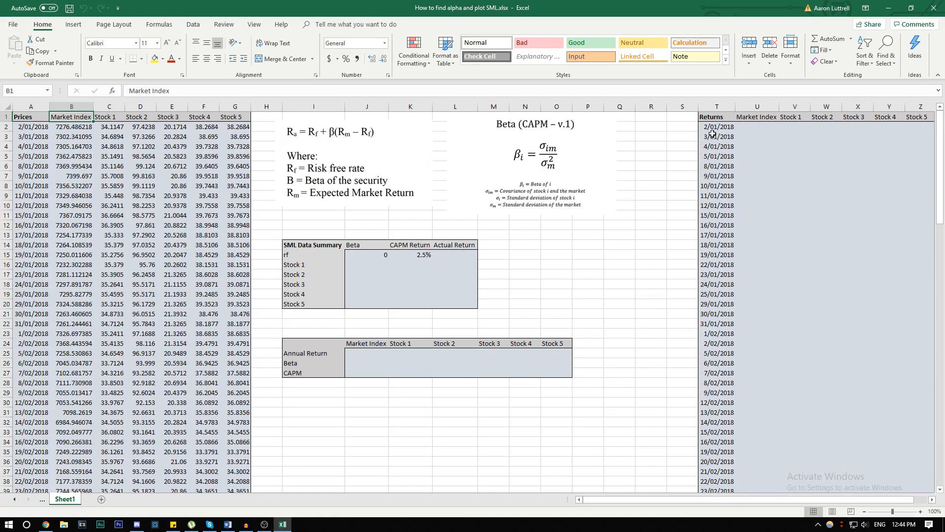
mouse_move(669, 162)
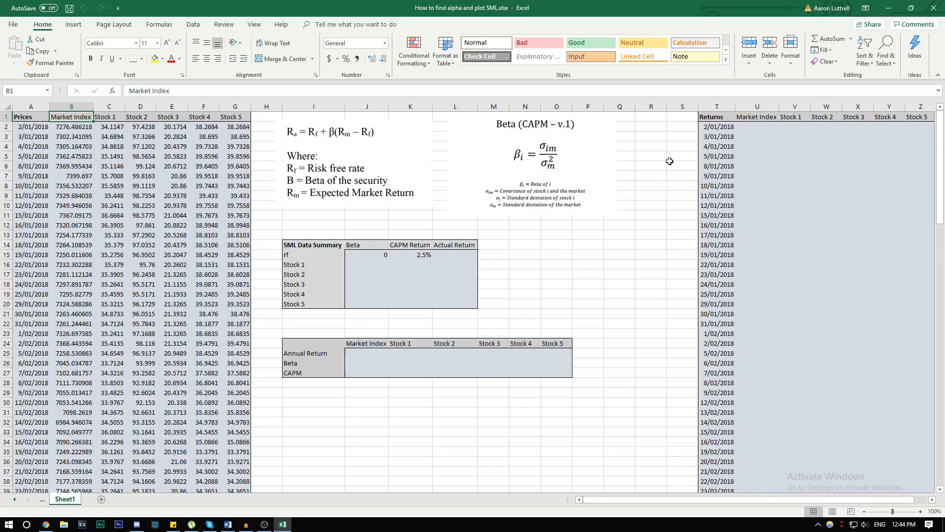
Enter the =LN(B3/B2) log return formula and fill it through the Returns table
left_click(757, 137)
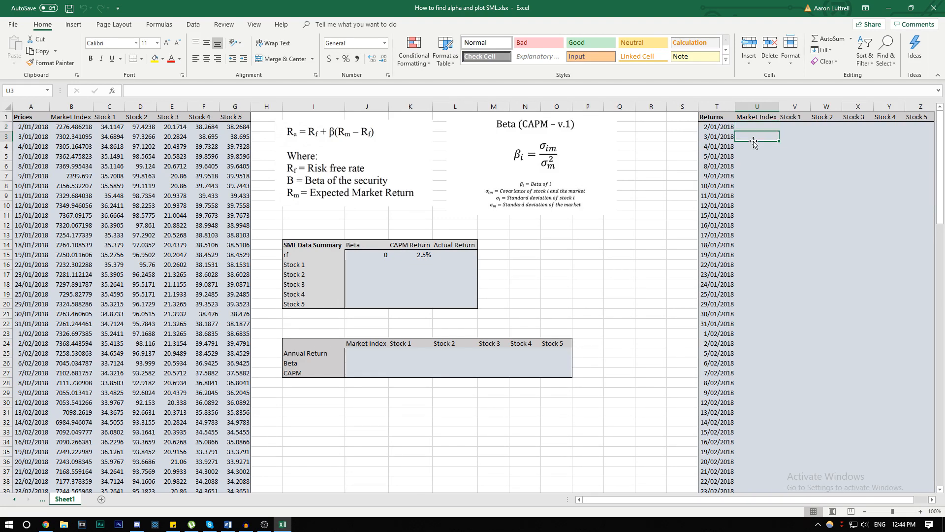
type("=ln(")
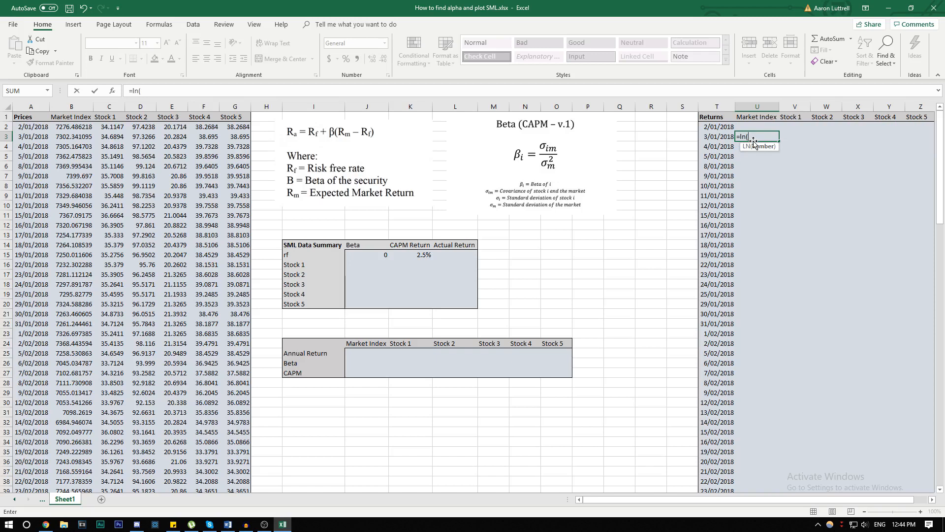
left_click(70, 137)
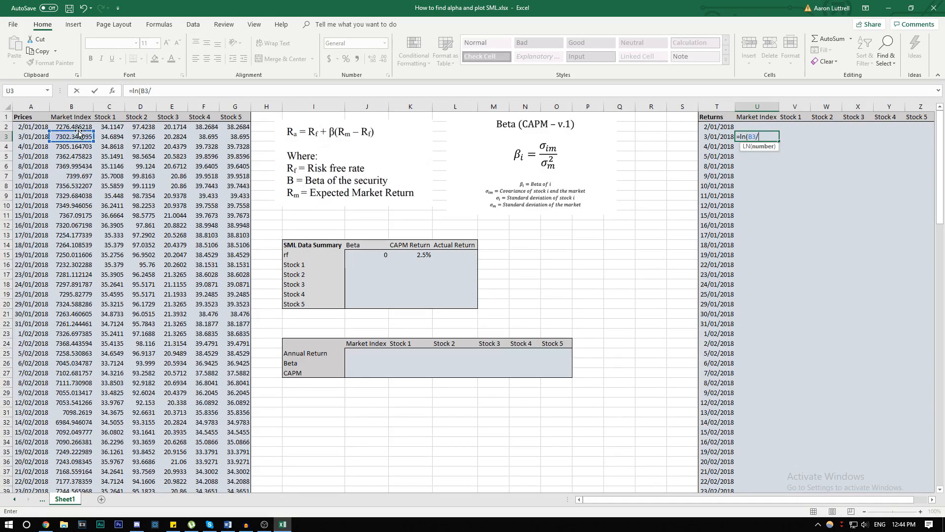
left_click(71, 127)
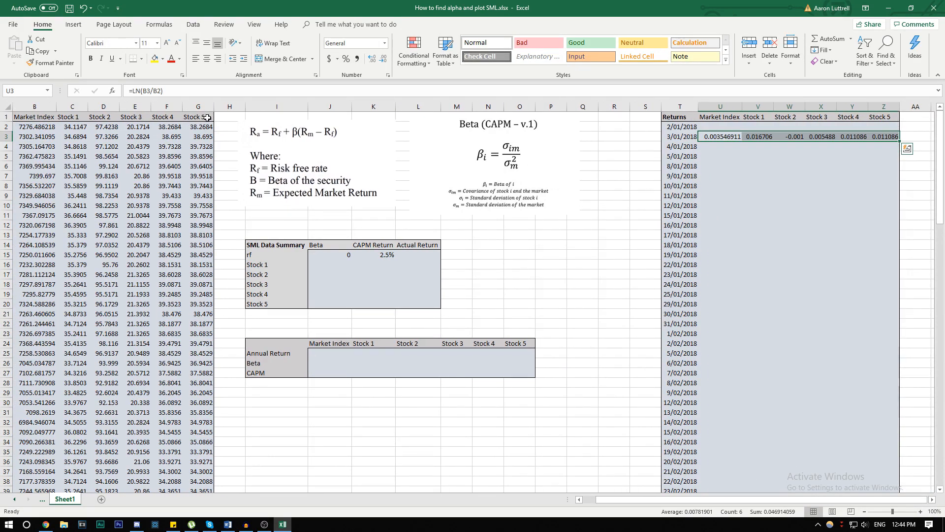
left_click_drag(720, 136, 883, 450)
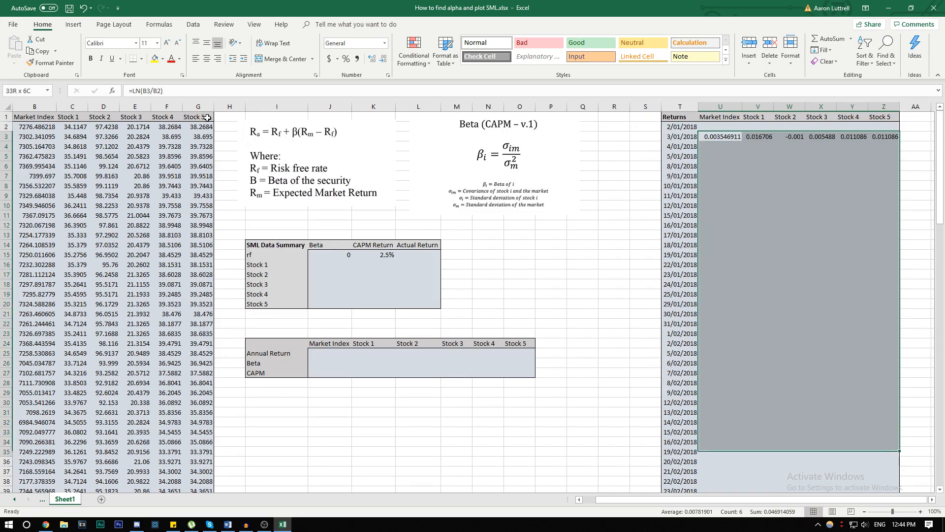
scroll("down", 3)
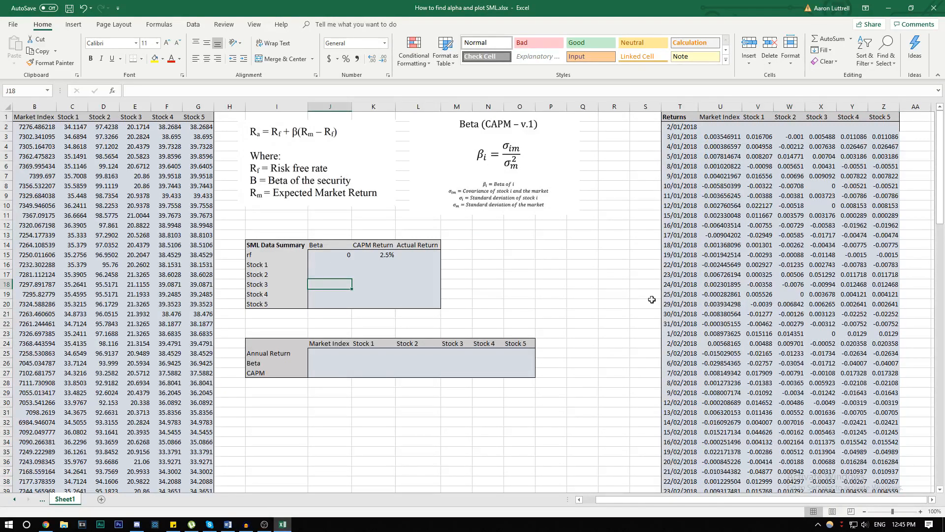
left_click(719, 136)
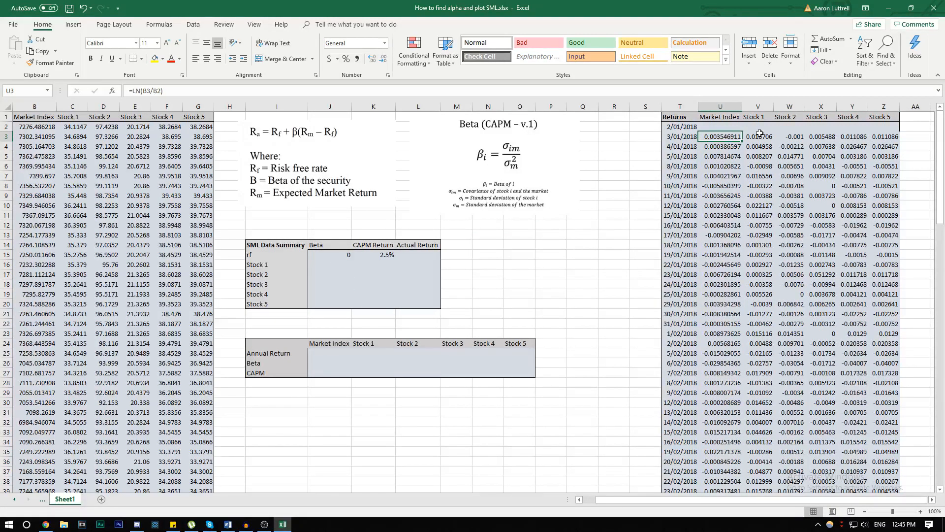
left_click(757, 137)
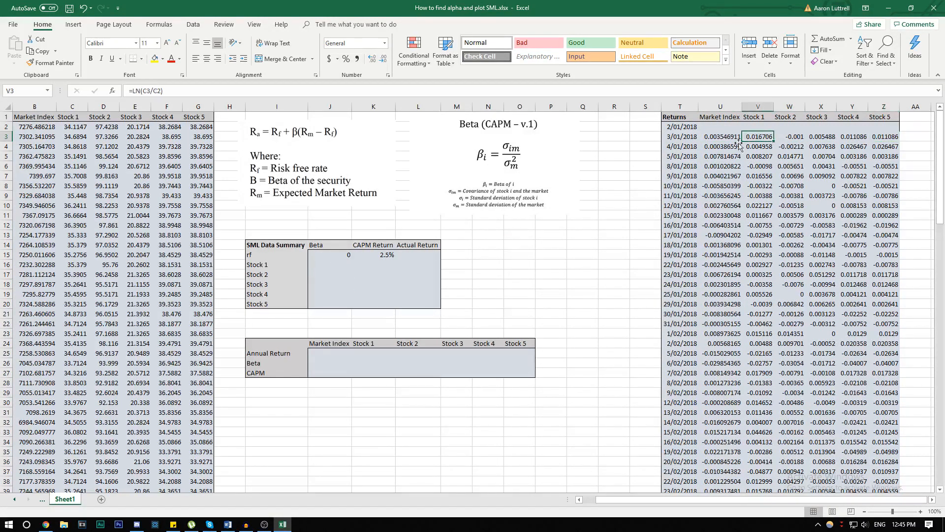
left_click(330, 354)
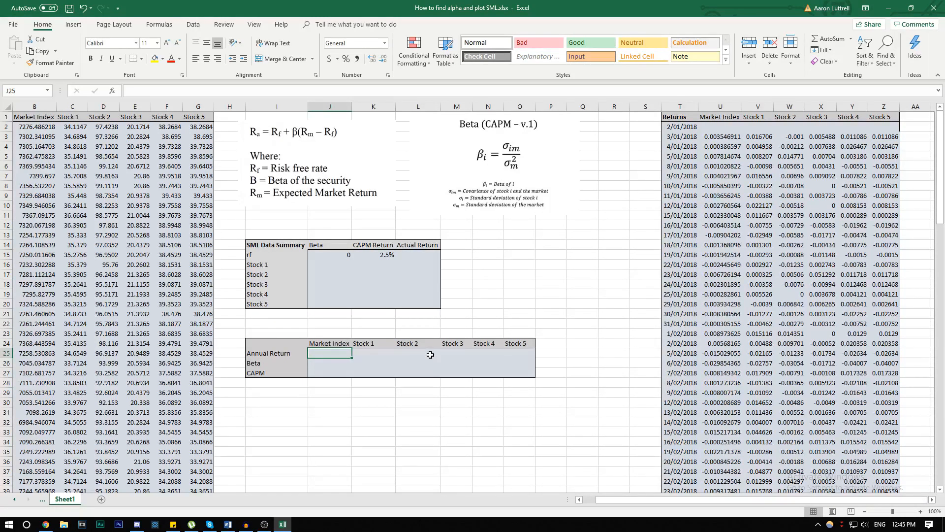
Enter =AVERAGE(U3:U125)*252 as the Market Index annual return in J25
type("=av")
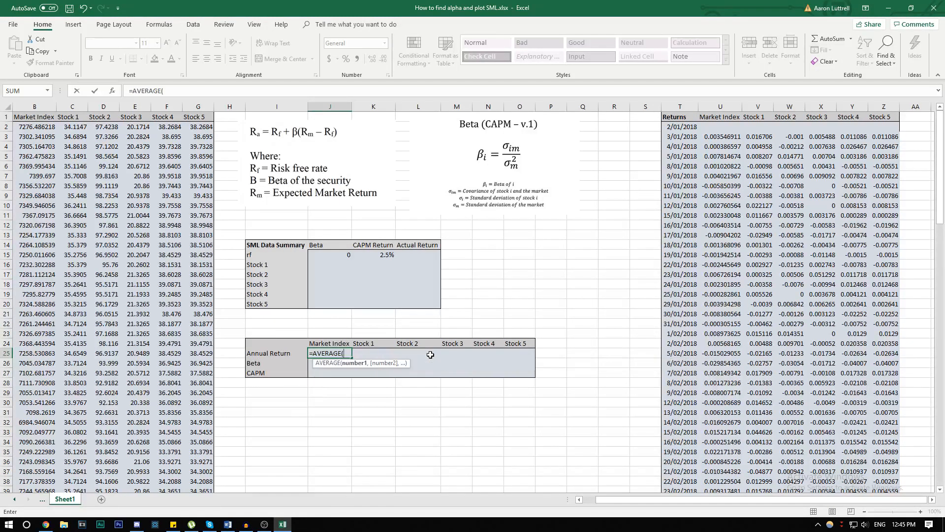
left_click(718, 136)
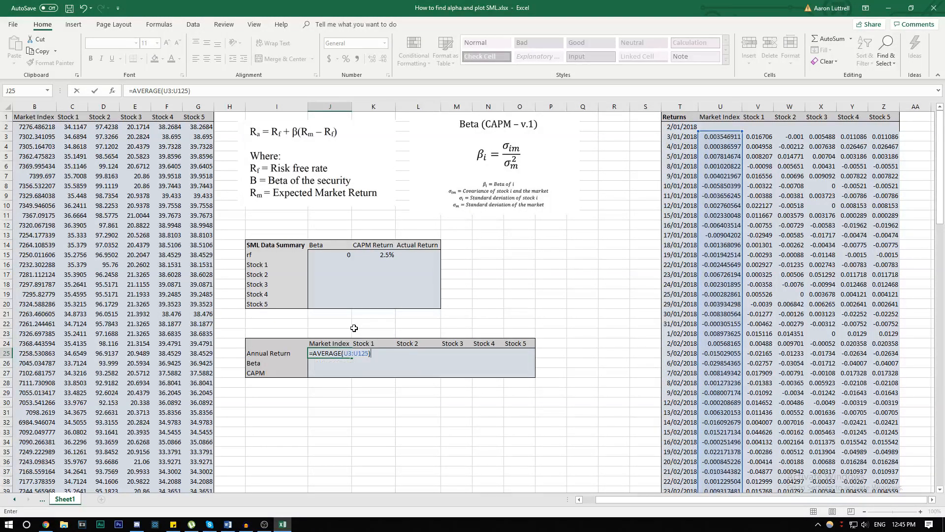
type("*252")
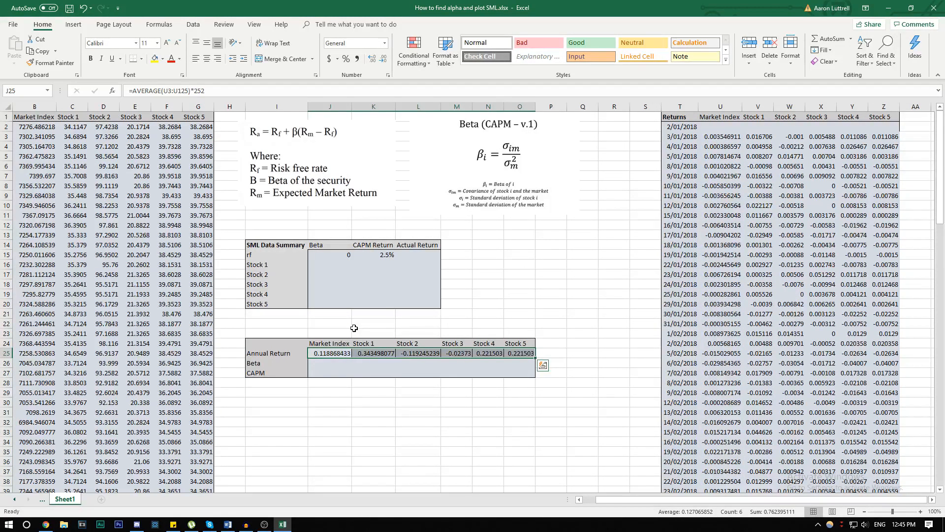
left_click(329, 363)
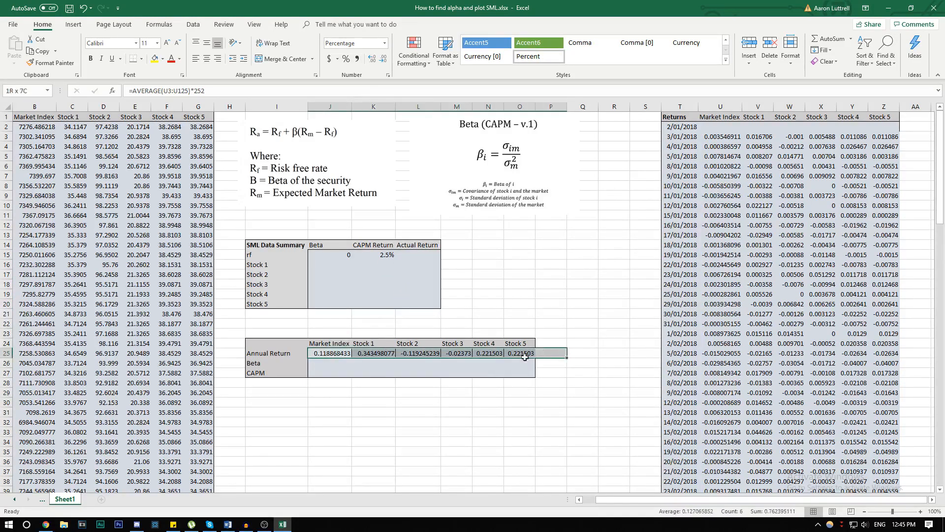
Paste the annual returns as values into the Actual Return column for Stocks 1–5
left_click(330, 411)
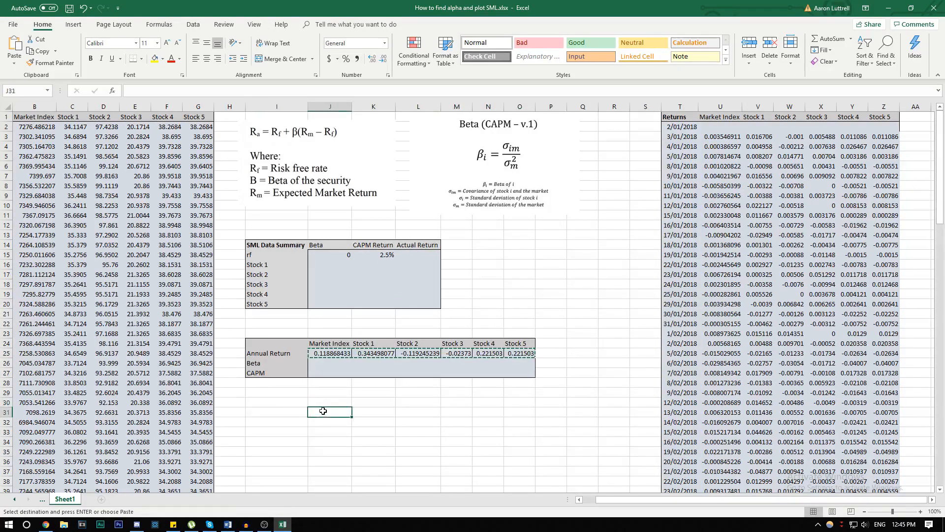
left_click(13, 48)
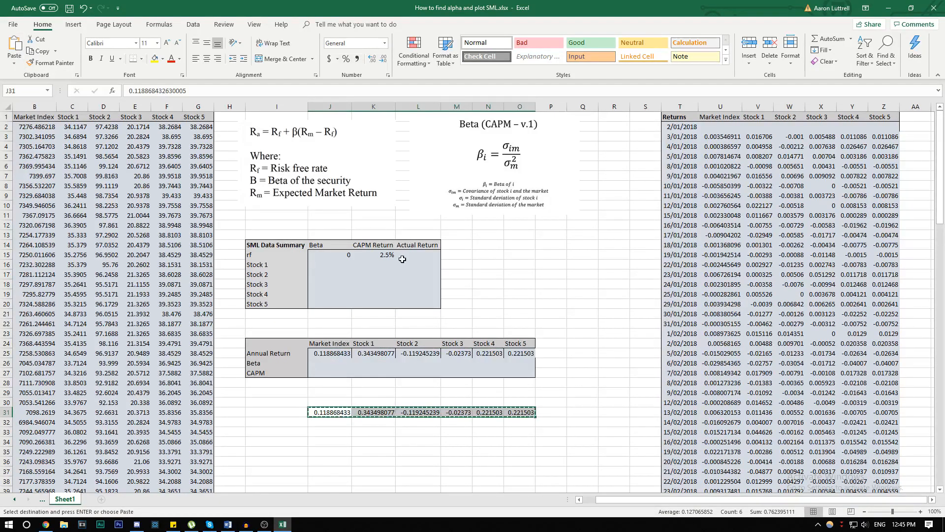
left_click(13, 48)
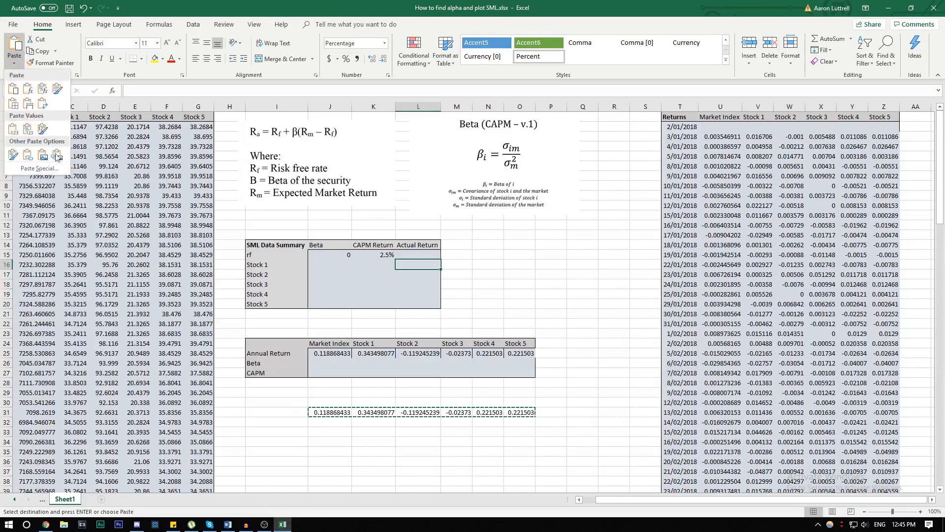
left_click(43, 103)
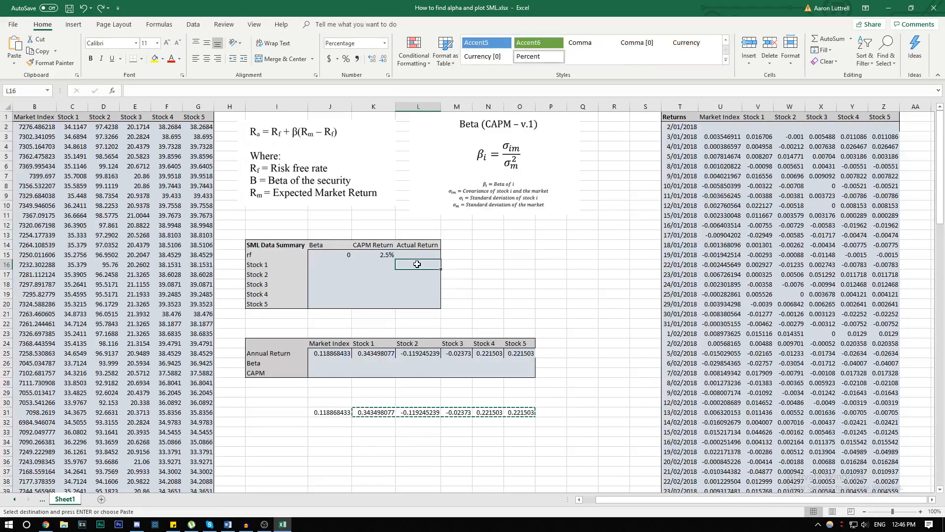
left_click(14, 51)
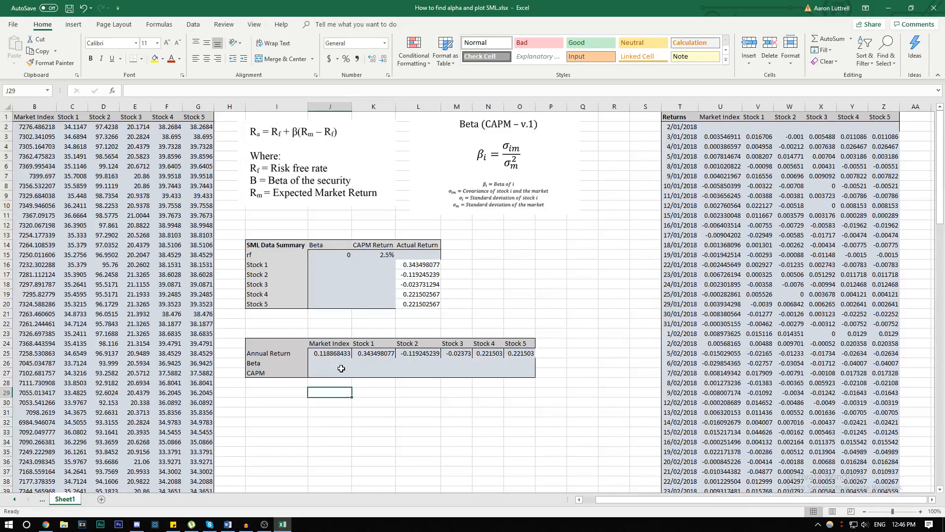
Enter a beta of 1 for the Market Index in J26
left_click(330, 362)
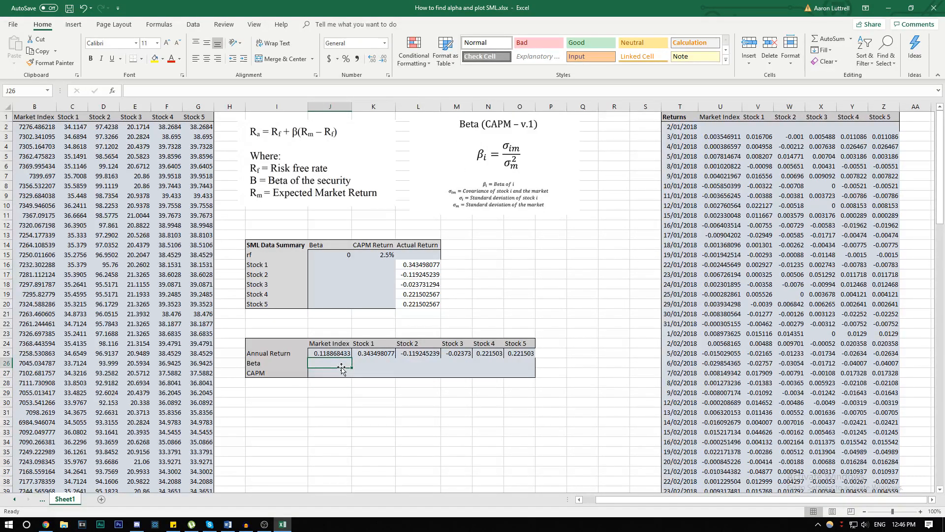
type("1")
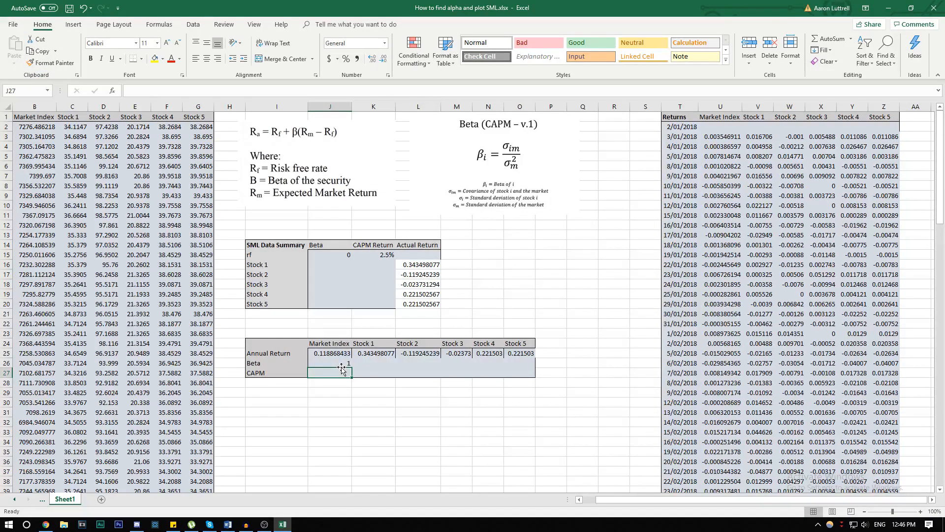
key("down")
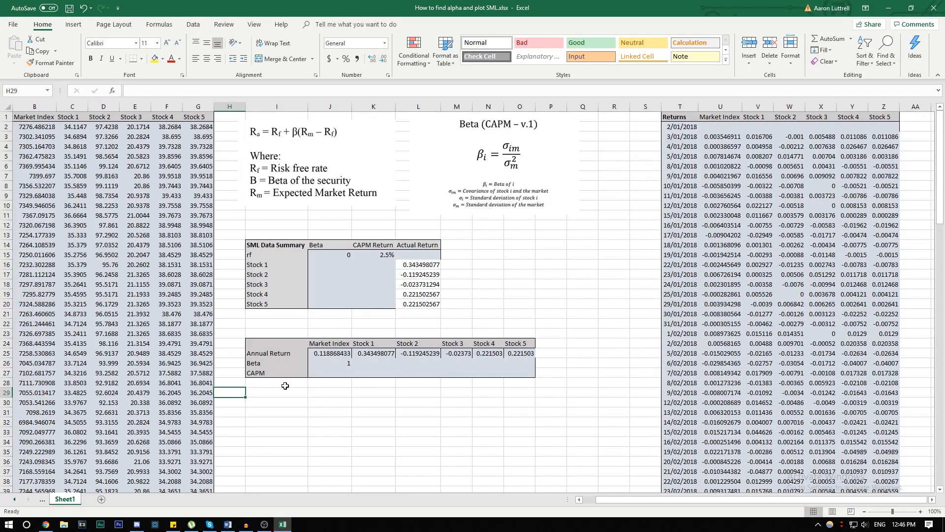
left_click(73, 24)
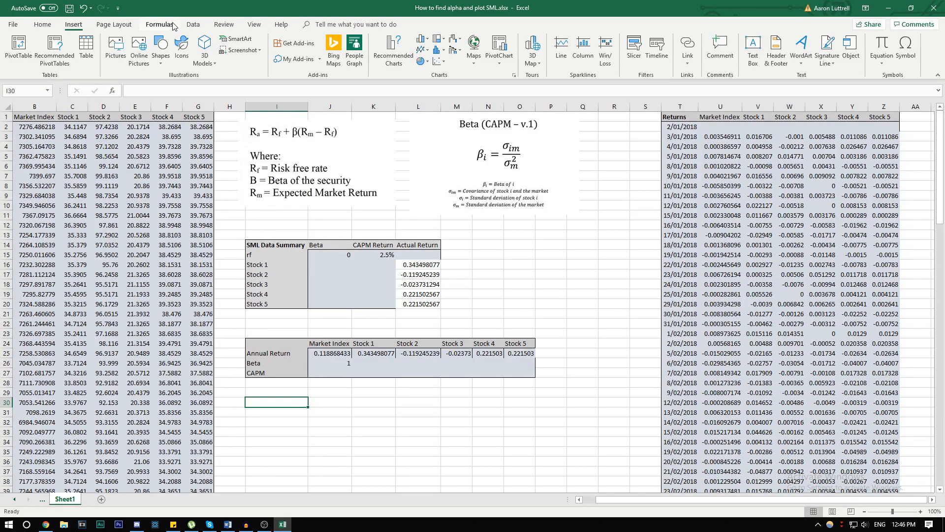
Run the Covariance analysis on $U$1:$Z$125 to $I$30 with first-row labels
left_click(193, 24)
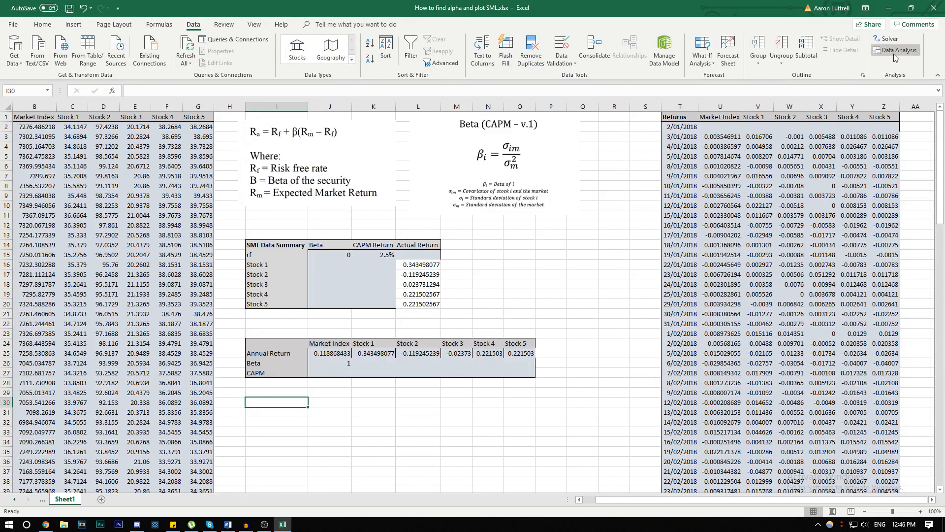
left_click(897, 50)
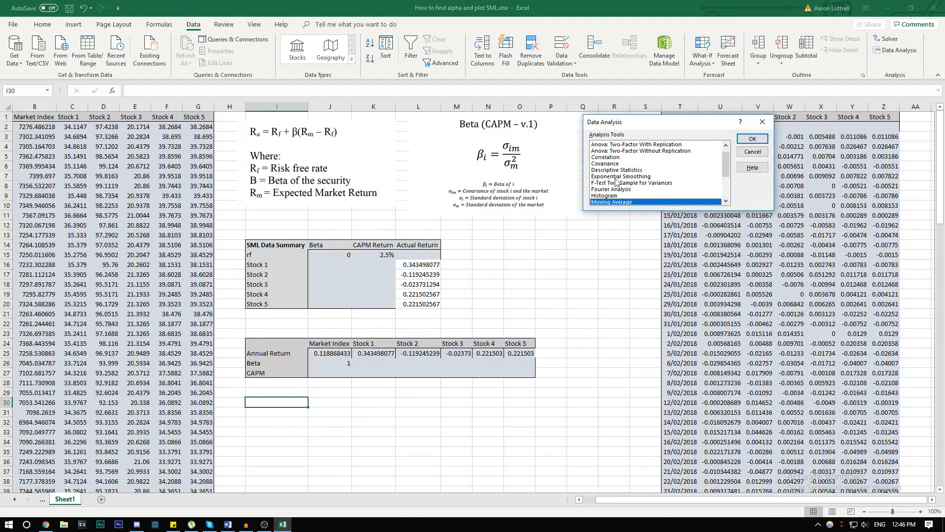
left_click(751, 138)
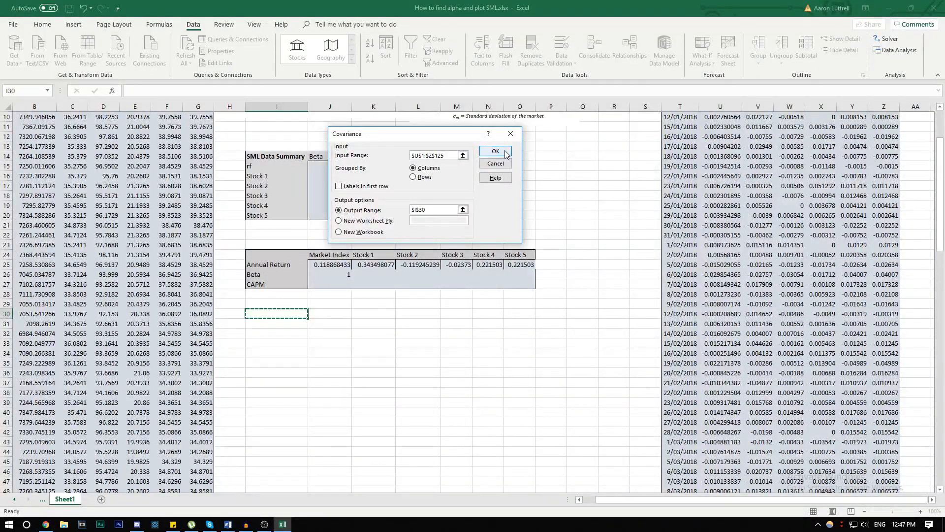
left_click(495, 151)
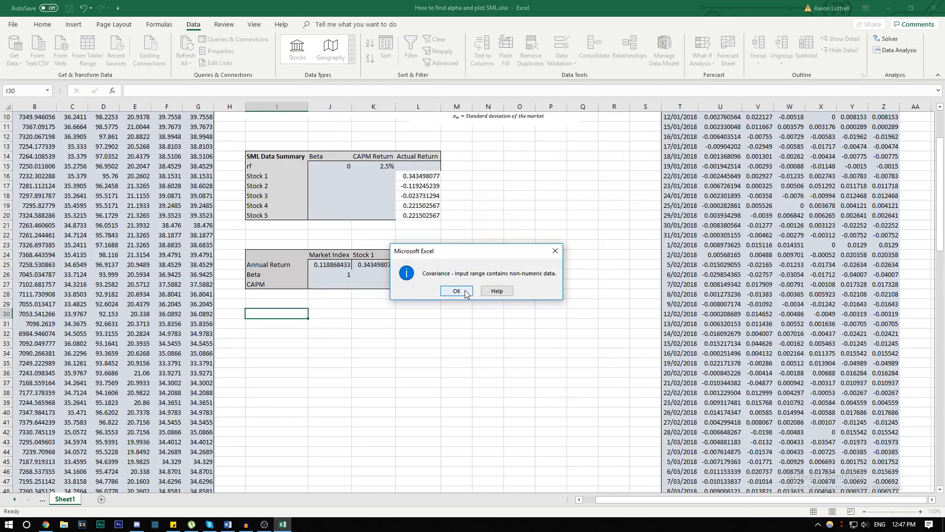
left_click(456, 290)
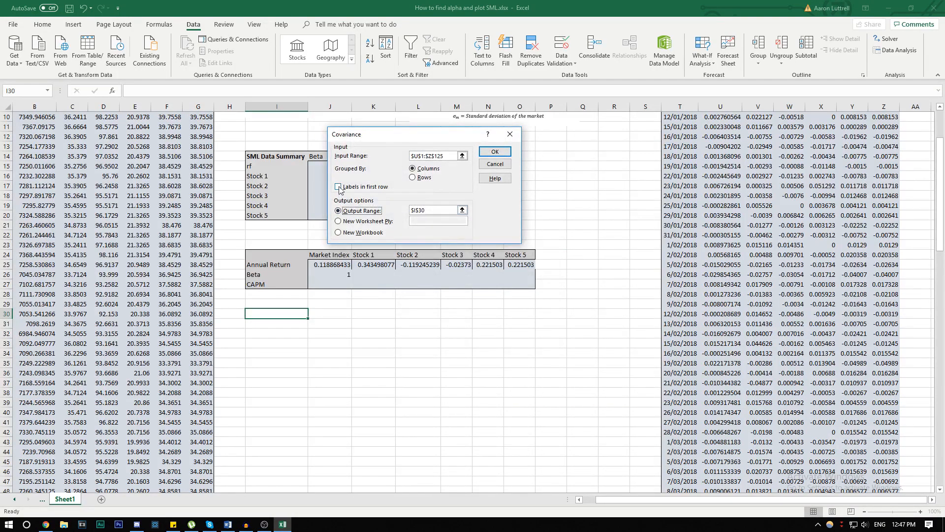
left_click(494, 151)
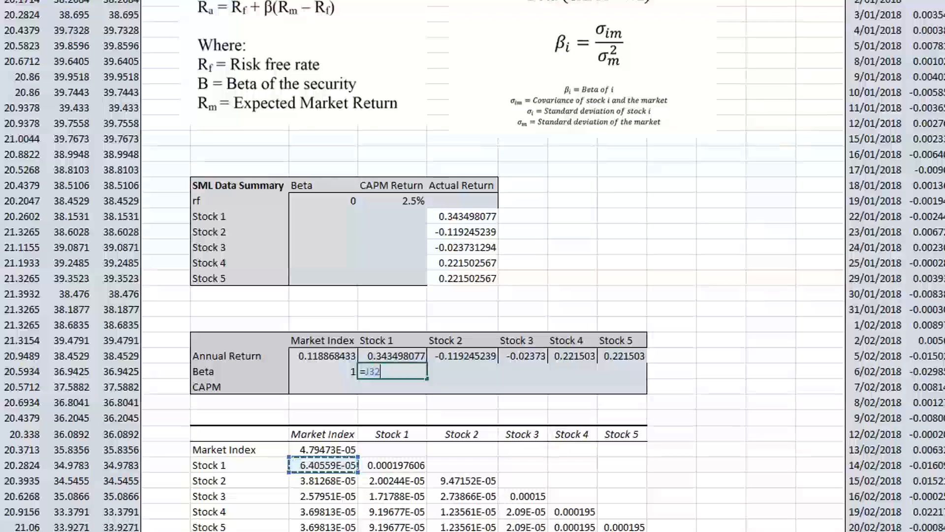
Compute Stock 1–5 betas as covariance over market variance, shown as decimals
type("/")
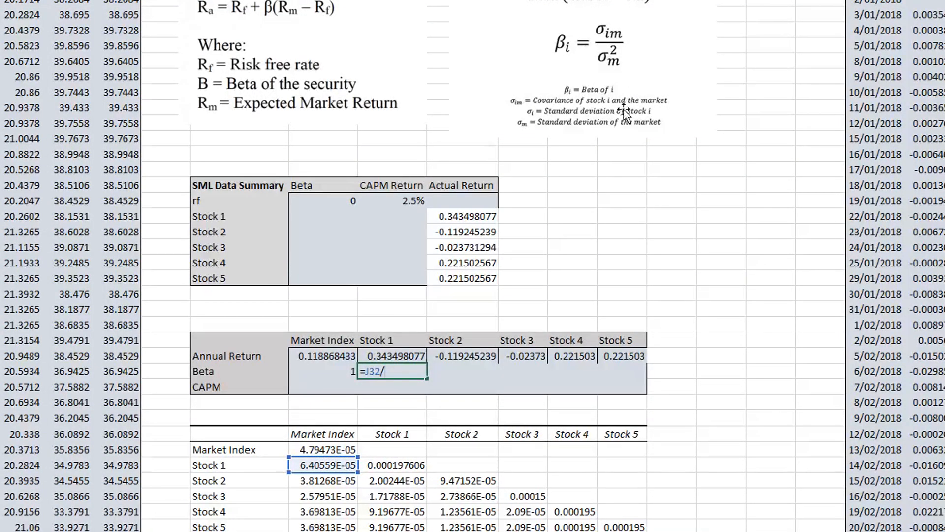
left_click(324, 448)
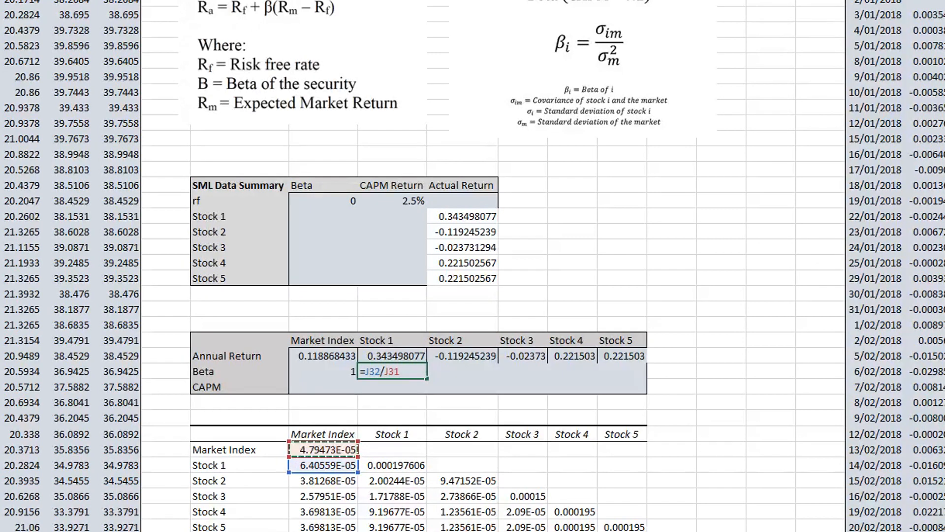
key("enter")
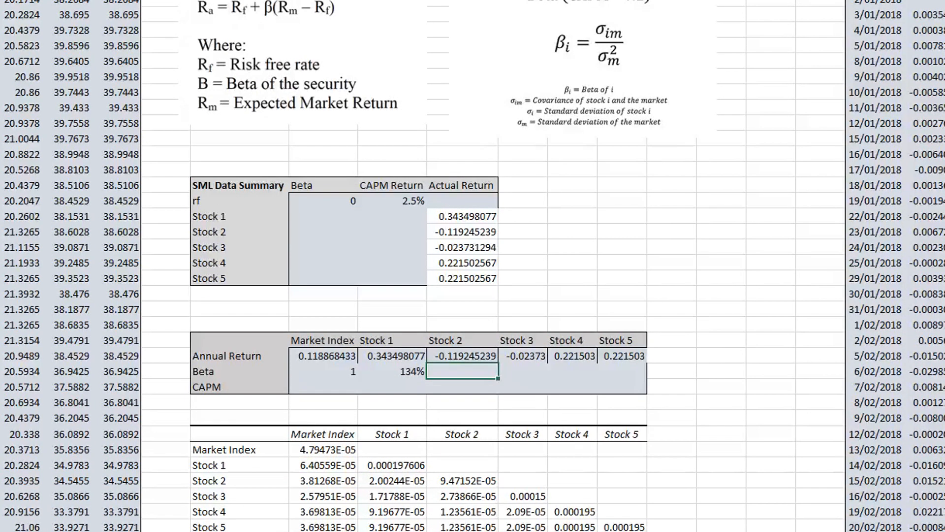
type("=")
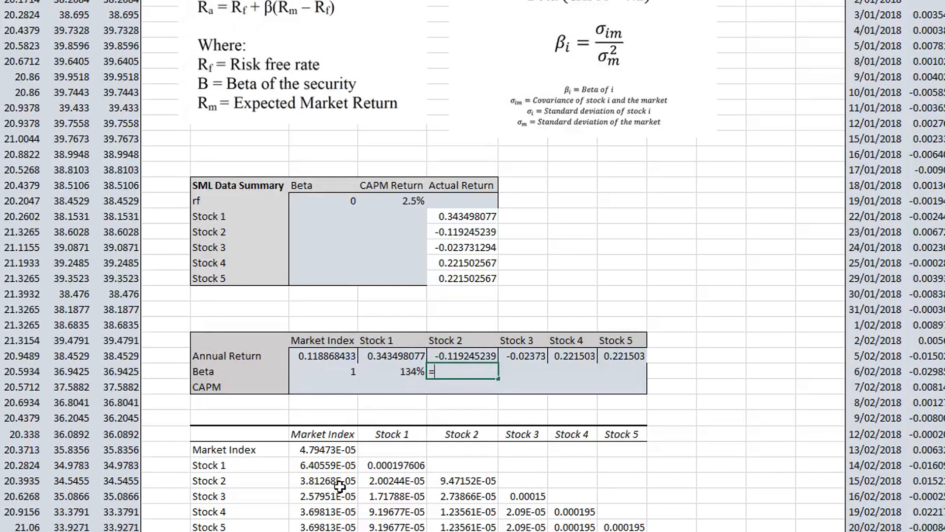
left_click(327, 481)
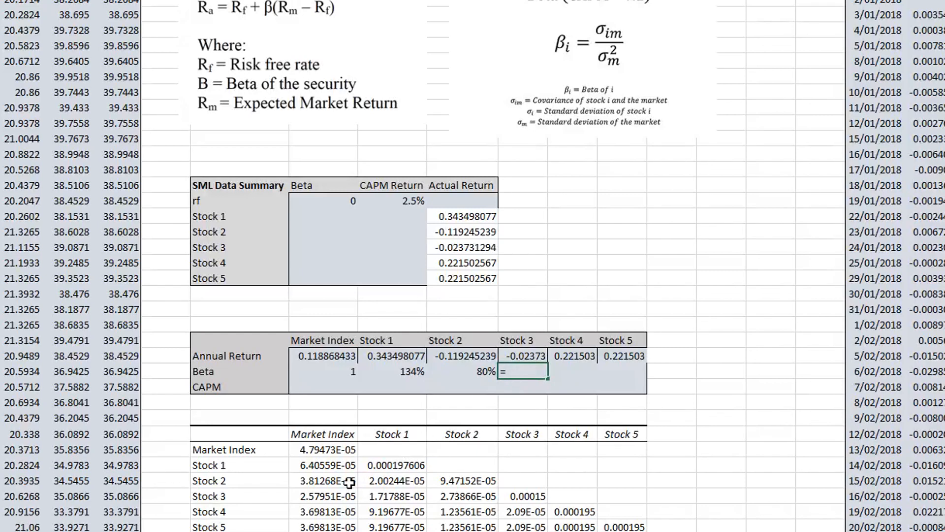
left_click(327, 496)
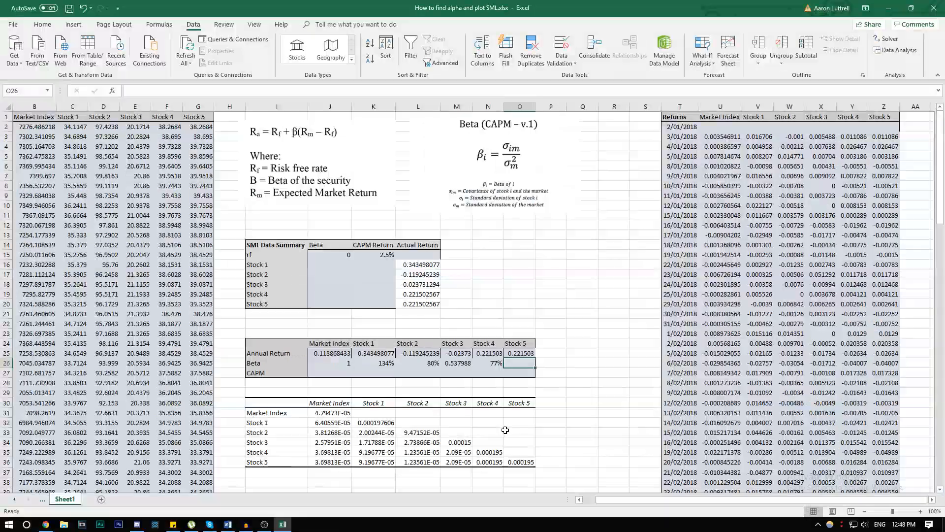
left_click(330, 462)
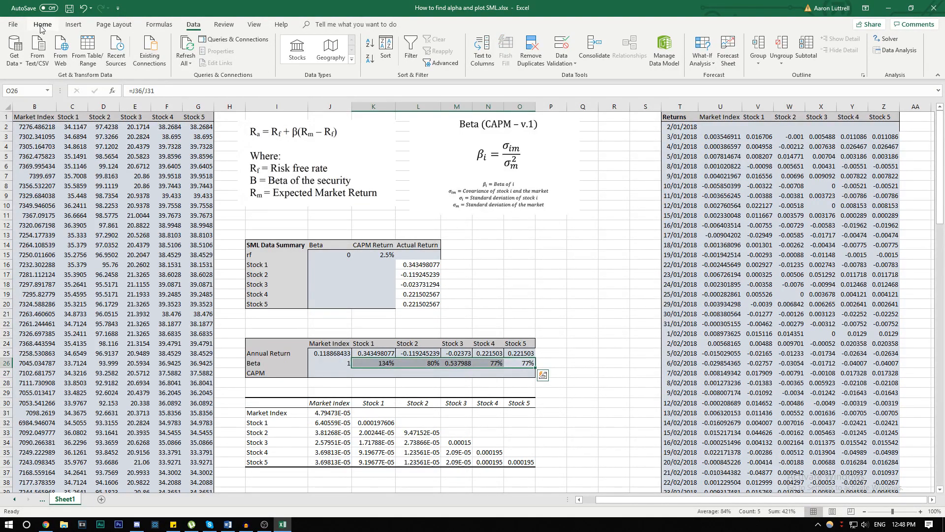
left_click(42, 24)
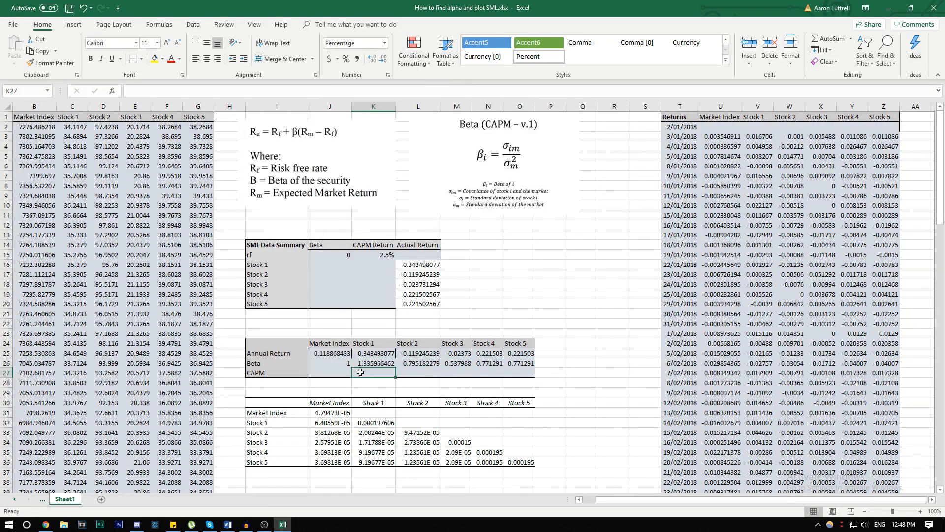
Build Stock 1's CAPM formula =K15+K26*(J25-K15) in K27
left_click(418, 372)
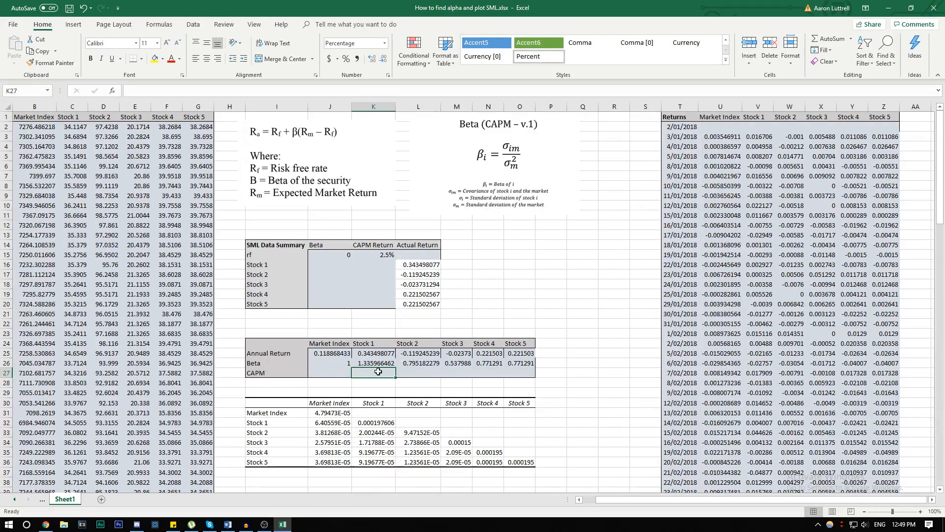
type("=")
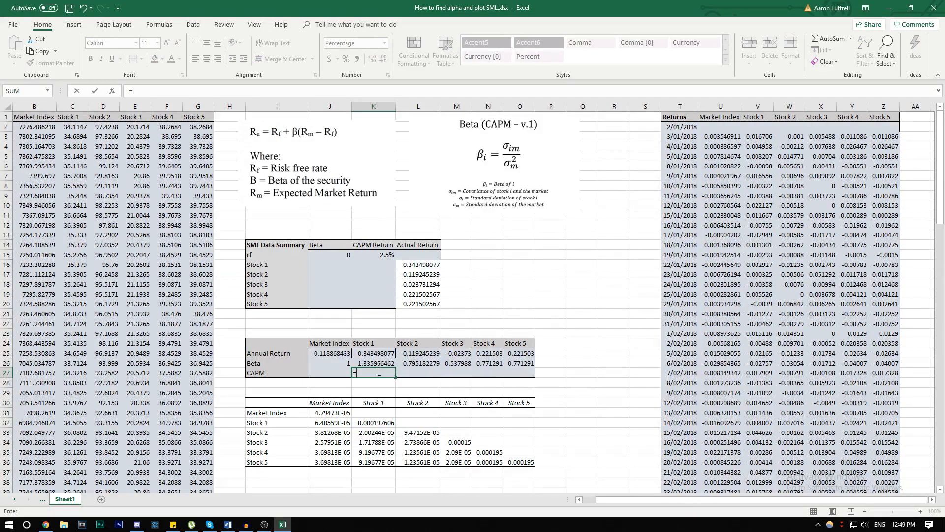
left_click(372, 254)
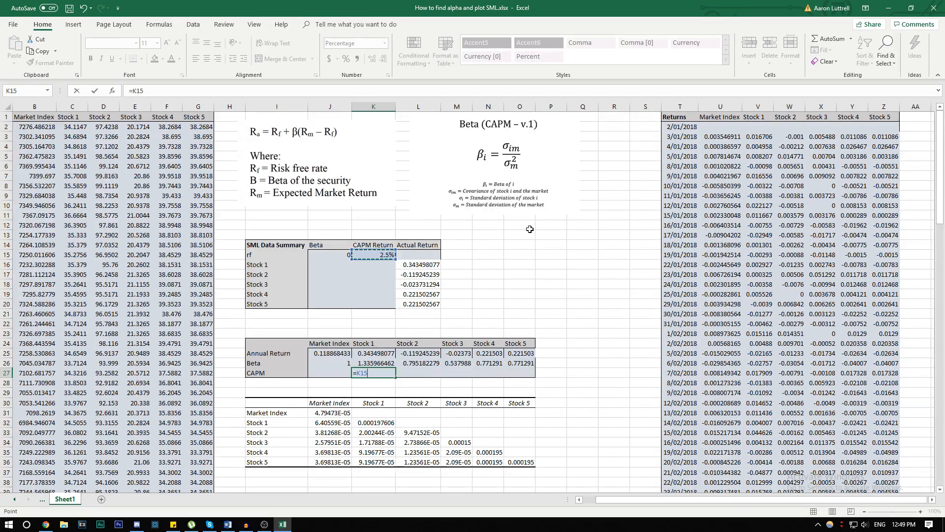
type("+")
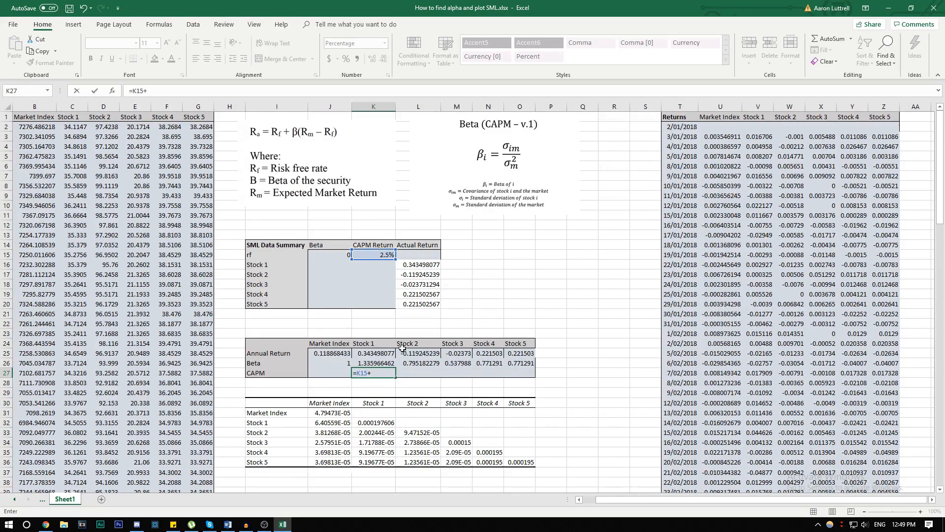
left_click(372, 363)
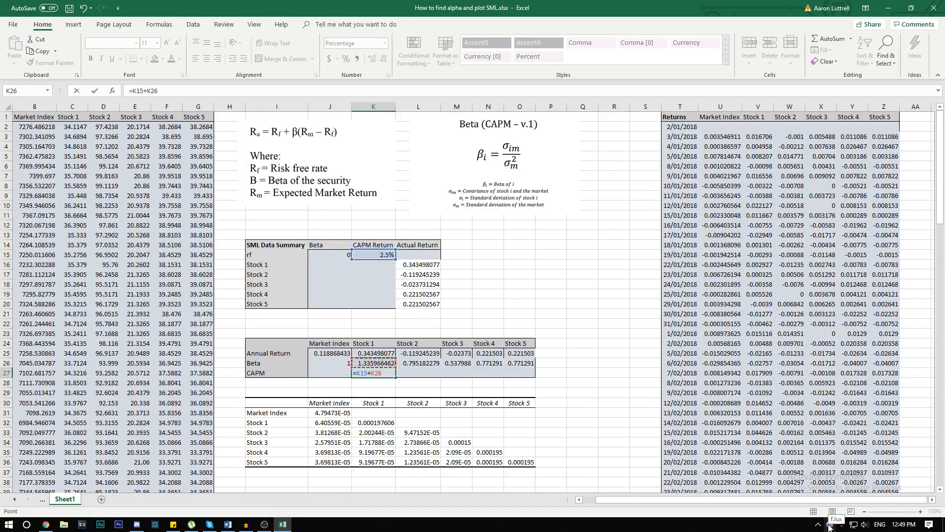
type("*(")
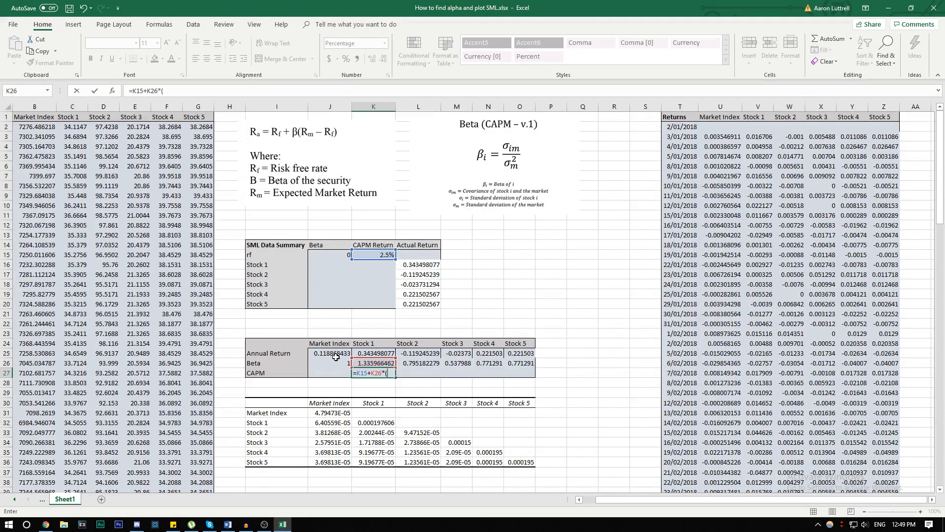
left_click(329, 353)
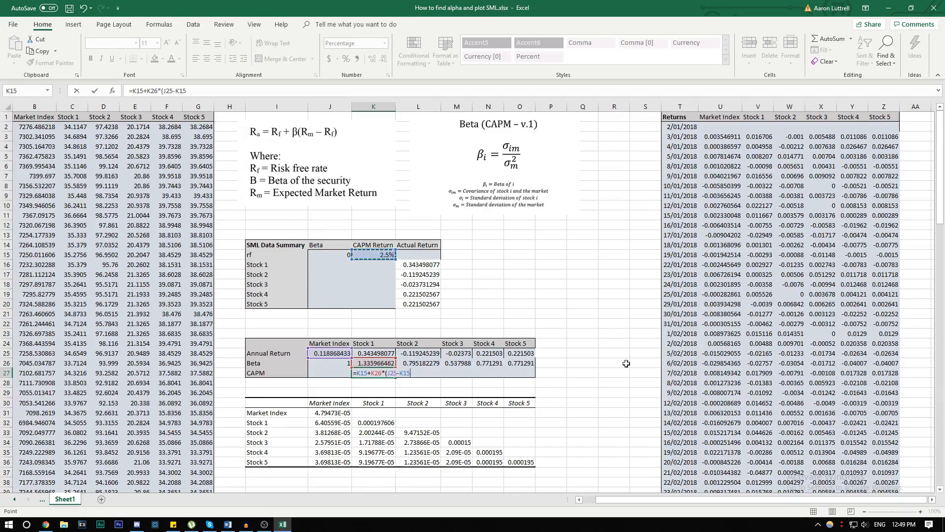
mouse_move(758, 514)
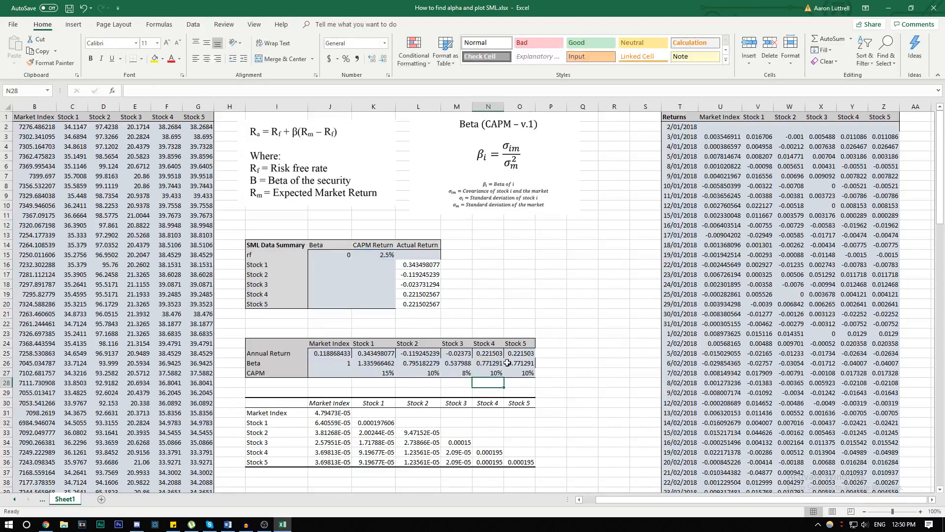
Paste CAPM figures as values, then transpose them into the summary's CAPM Return column
left_click(330, 412)
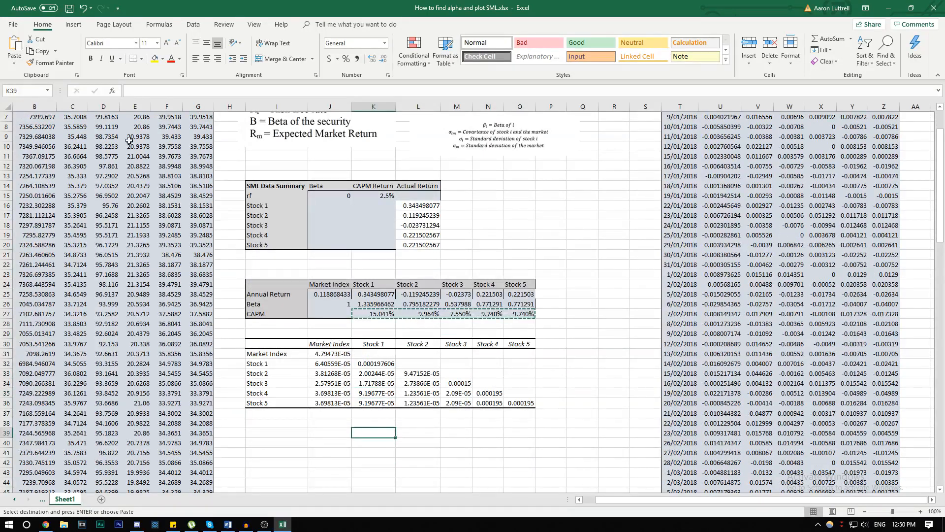
left_click(13, 51)
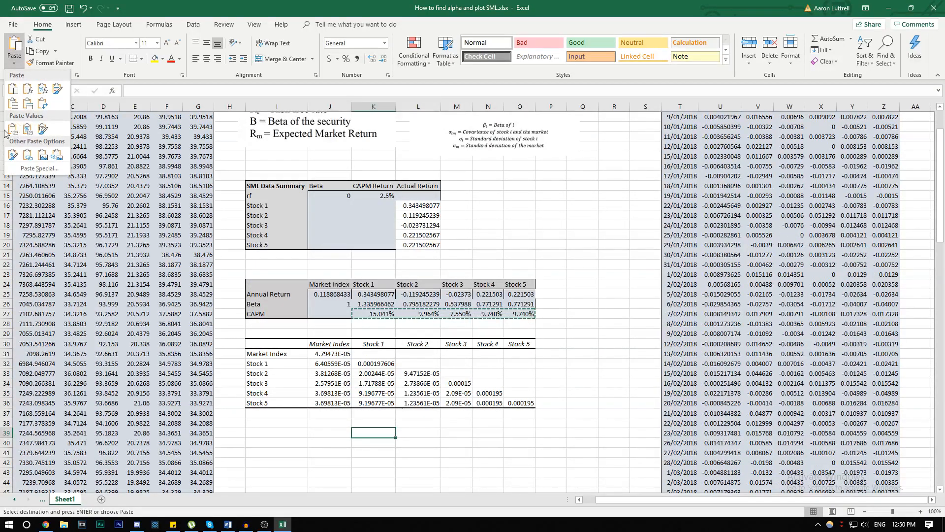
left_click(373, 432)
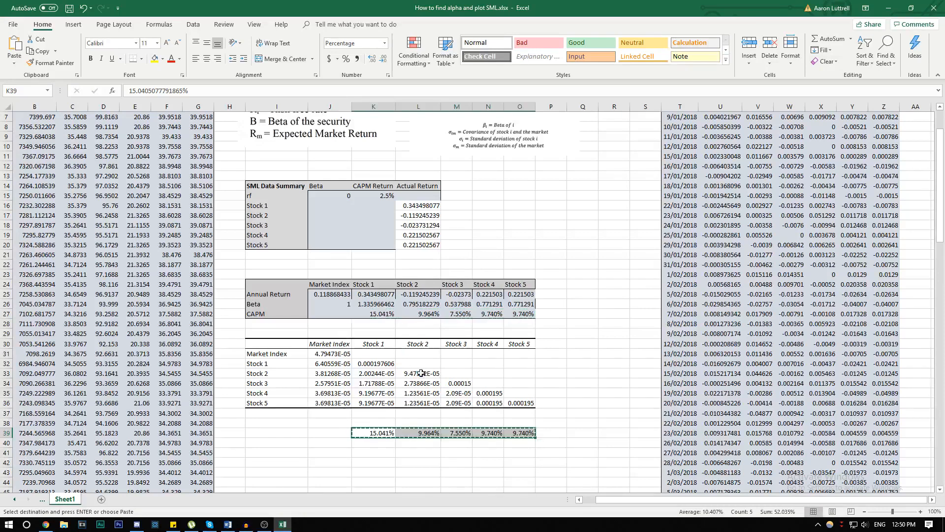
left_click(373, 206)
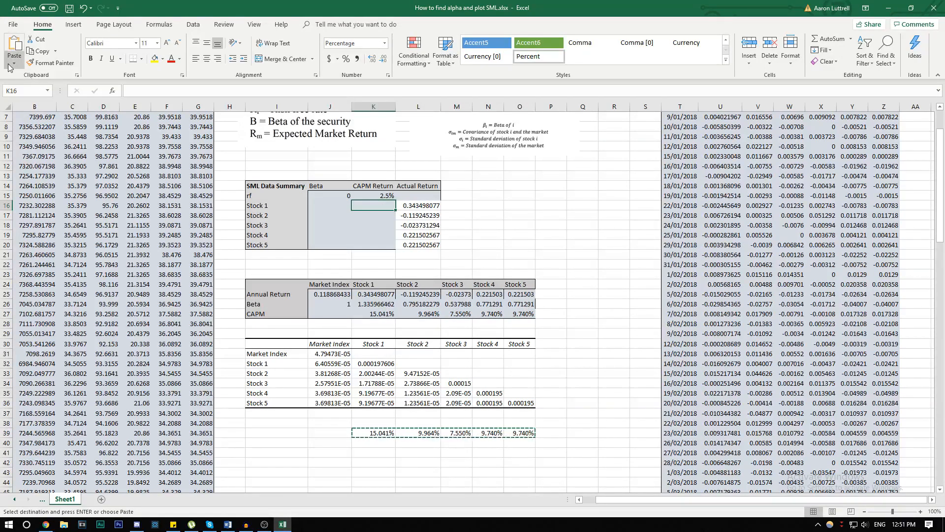
left_click(13, 63)
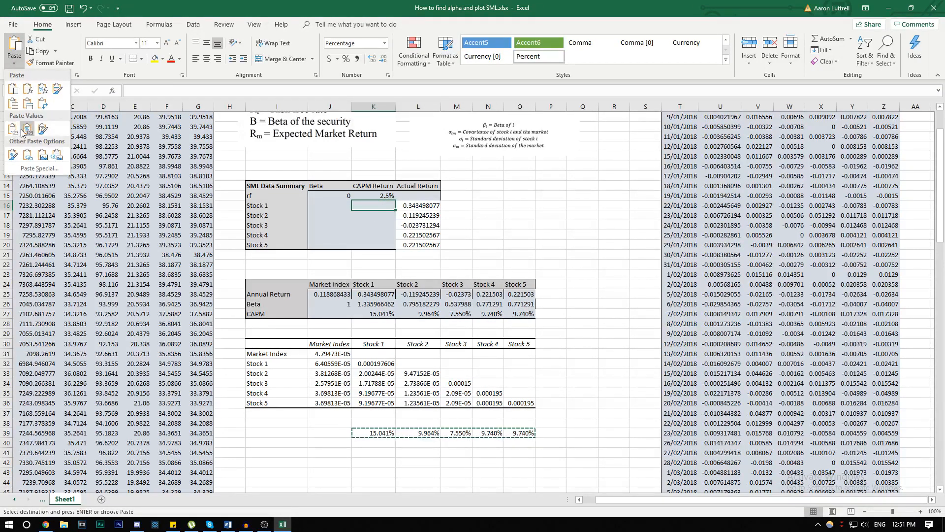
left_click(14, 123)
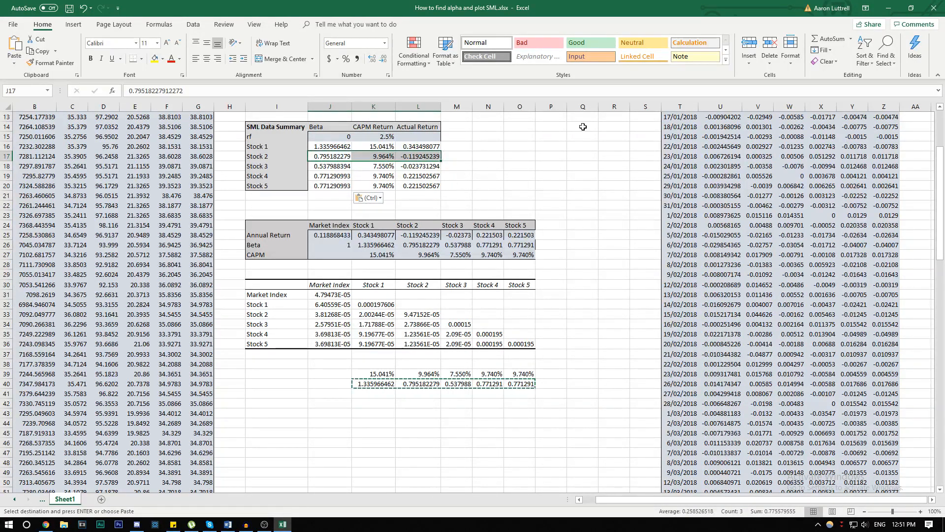
left_click(457, 126)
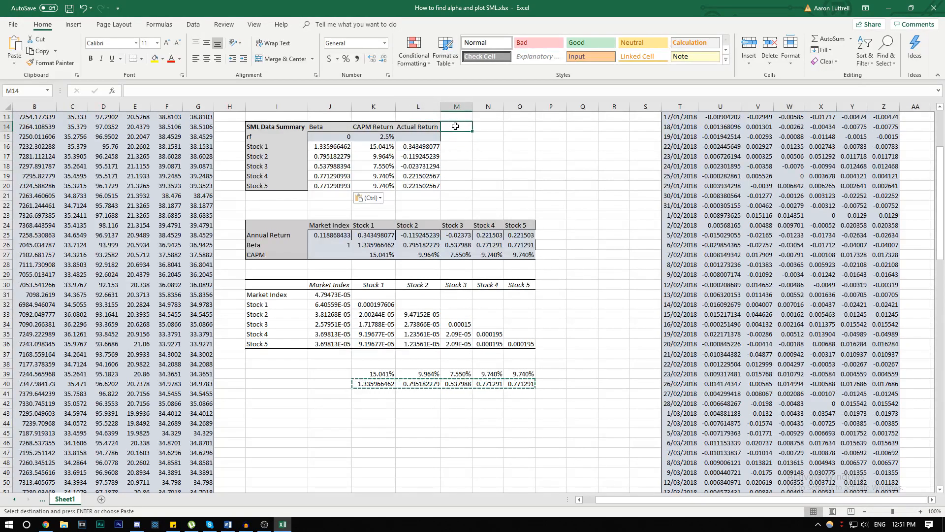
Add an Alpha header in M14 and enter =L16-K16 for Stock 1
type("Alplh")
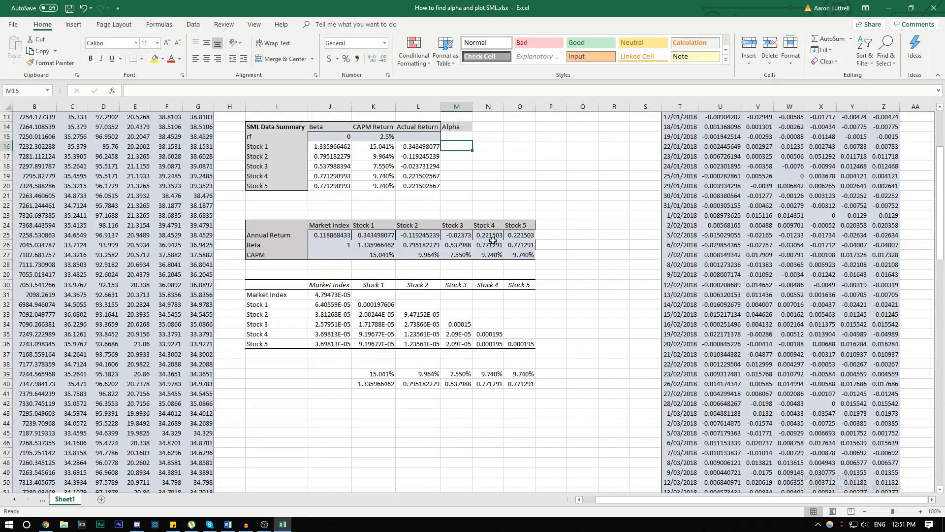
type("=L16")
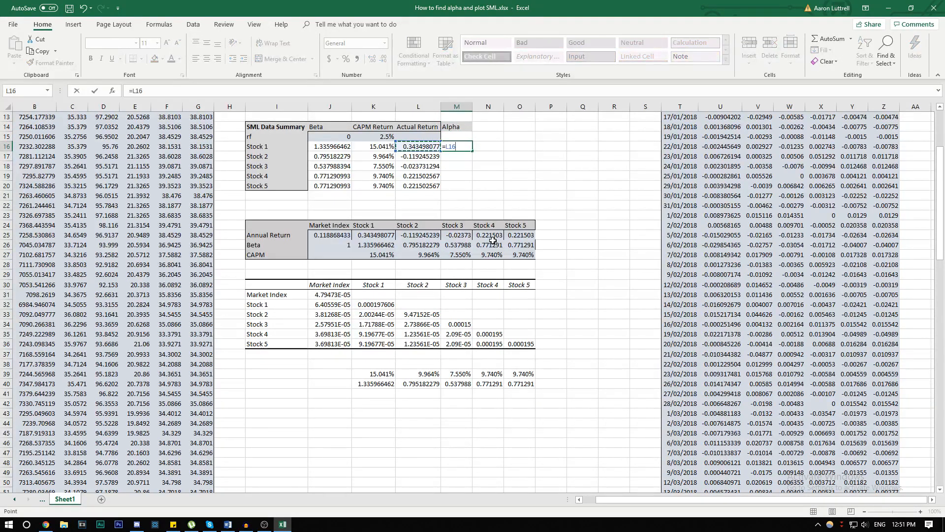
left_click(373, 146)
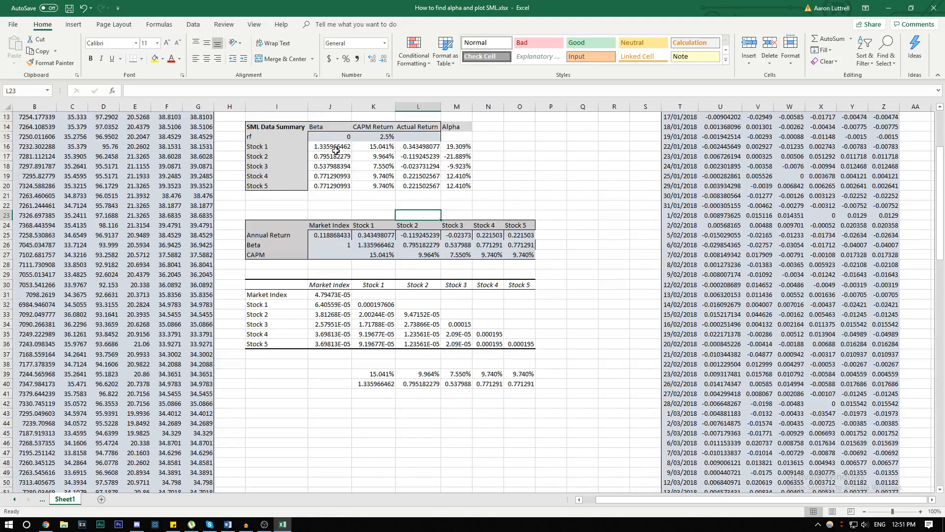
left_click(330, 136)
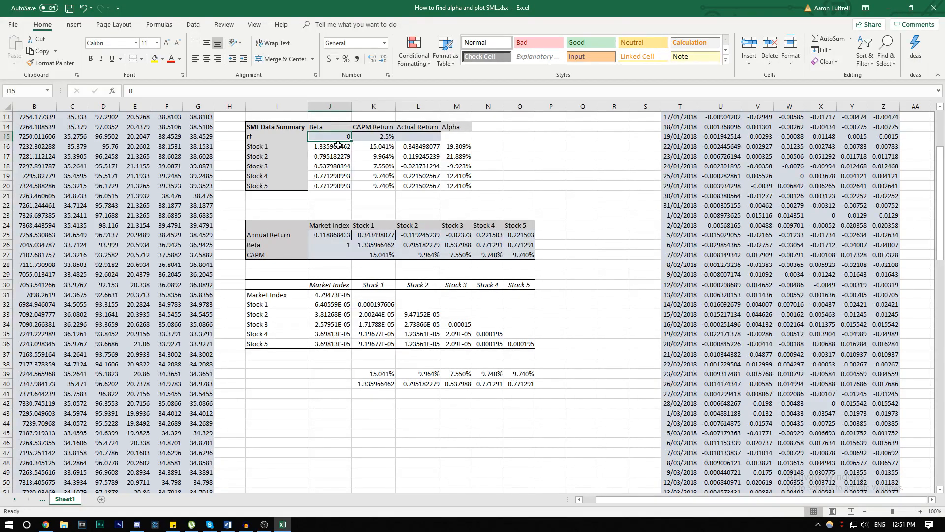
Insert a scatter chart of beta versus CAPM return from J15:K20
left_click_drag(330, 136, 372, 146)
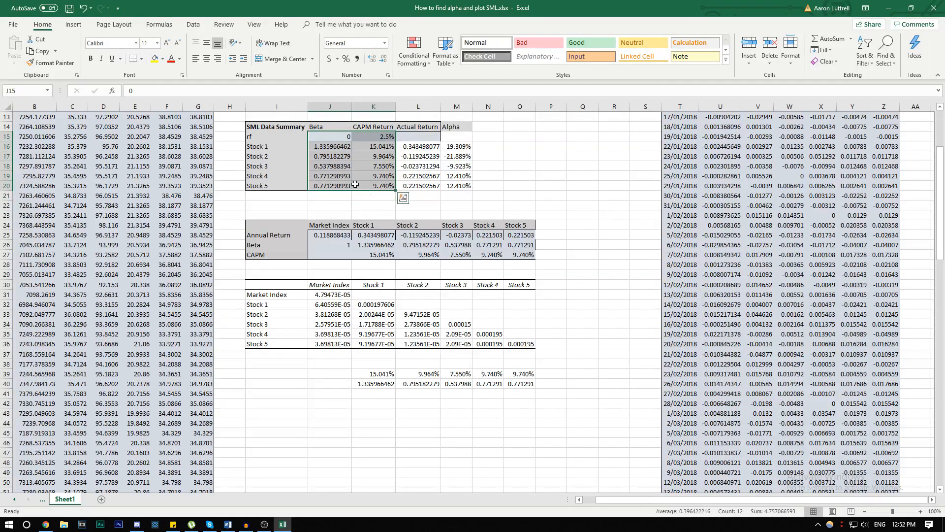
left_click(73, 24)
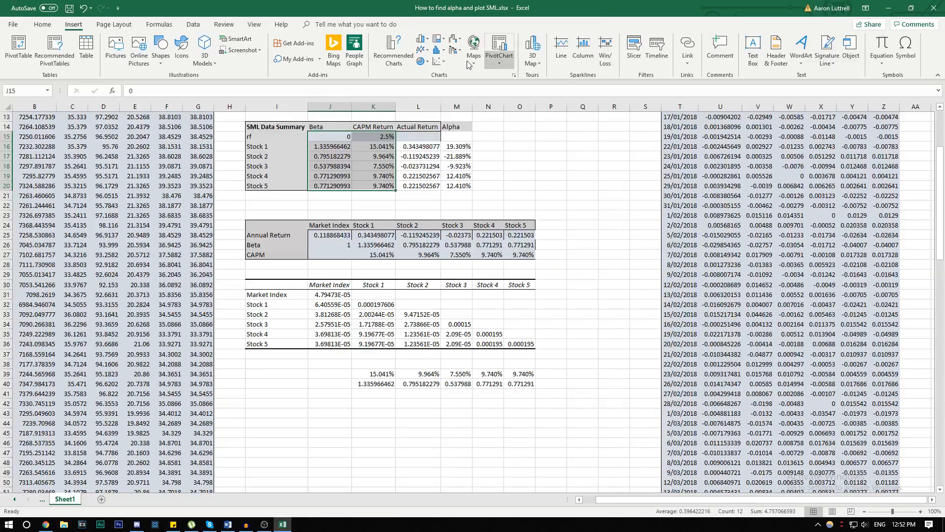
left_click(439, 61)
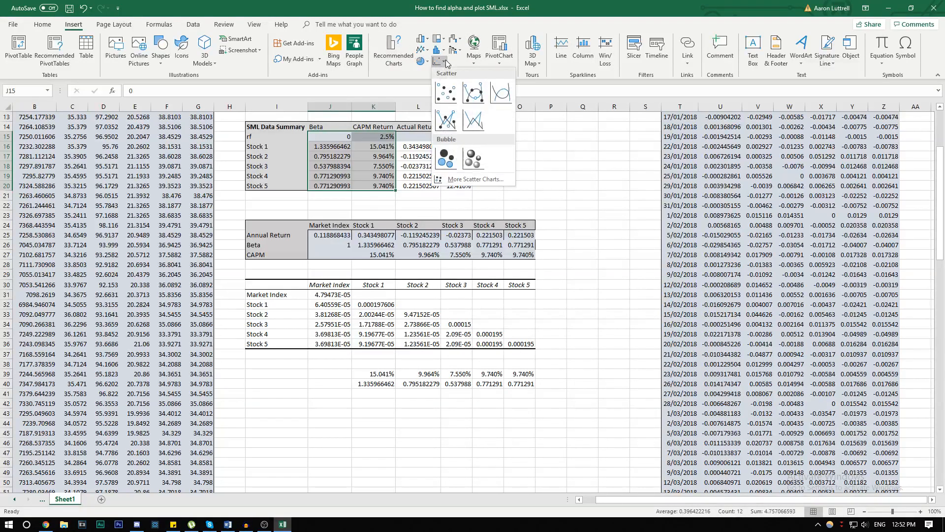
left_click(445, 92)
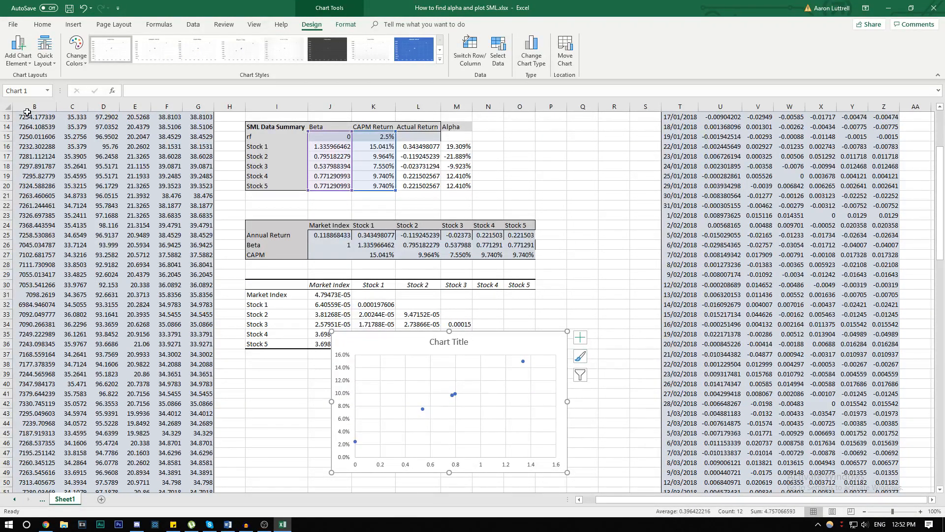
Add a linear trendline and apply the dark chart style
left_click(18, 49)
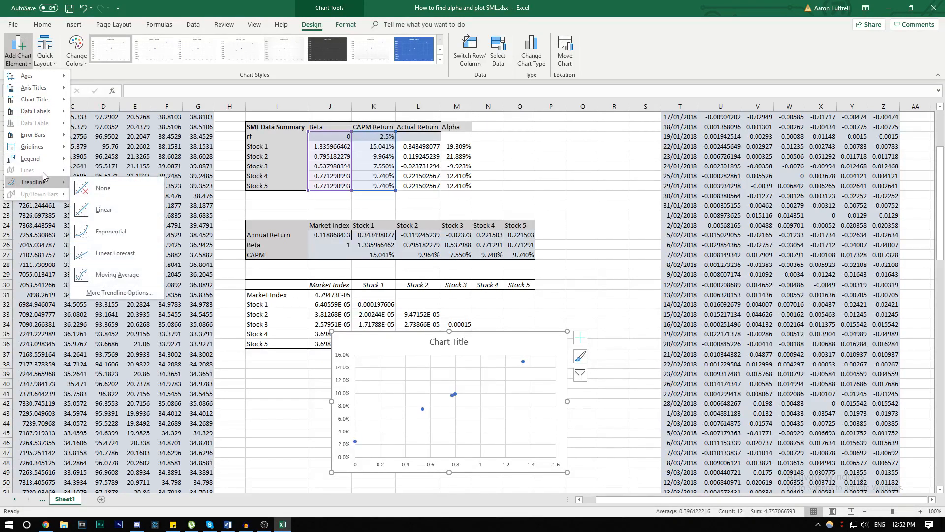
left_click(104, 209)
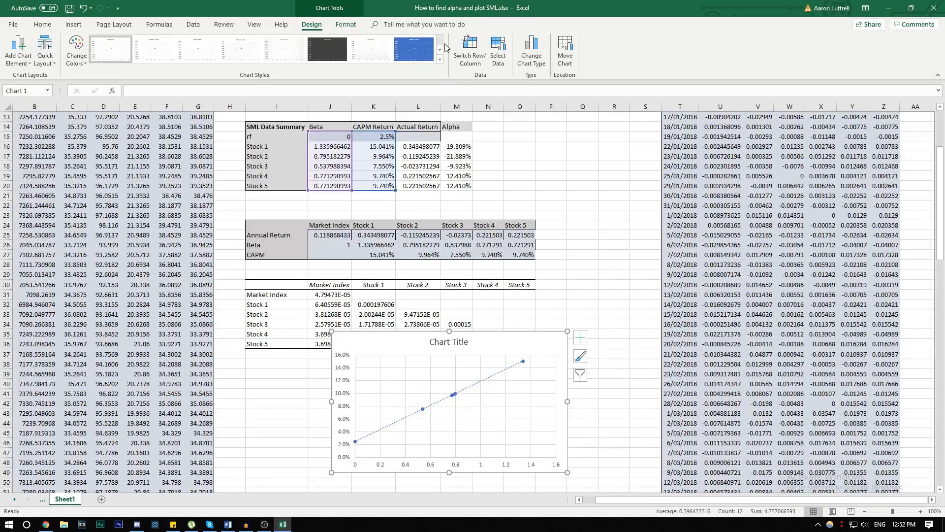
left_click(440, 59)
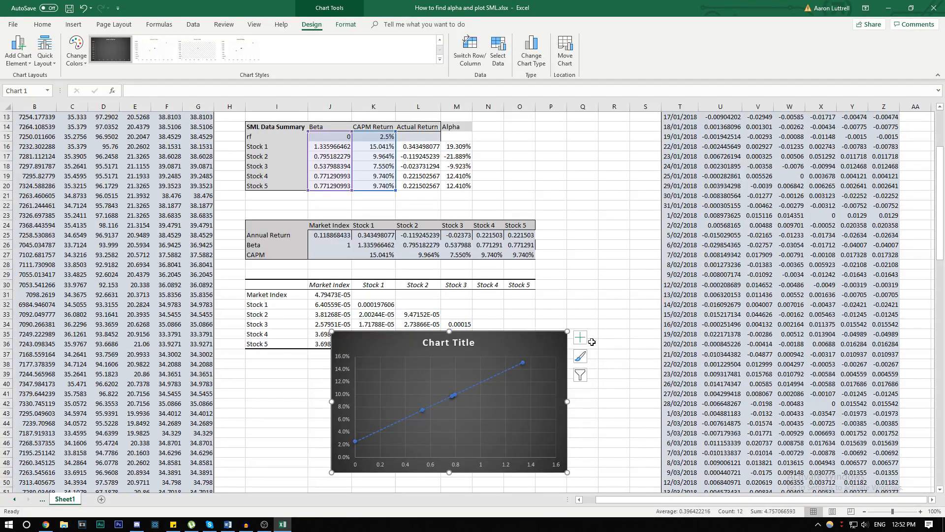
mouse_move(525, 352)
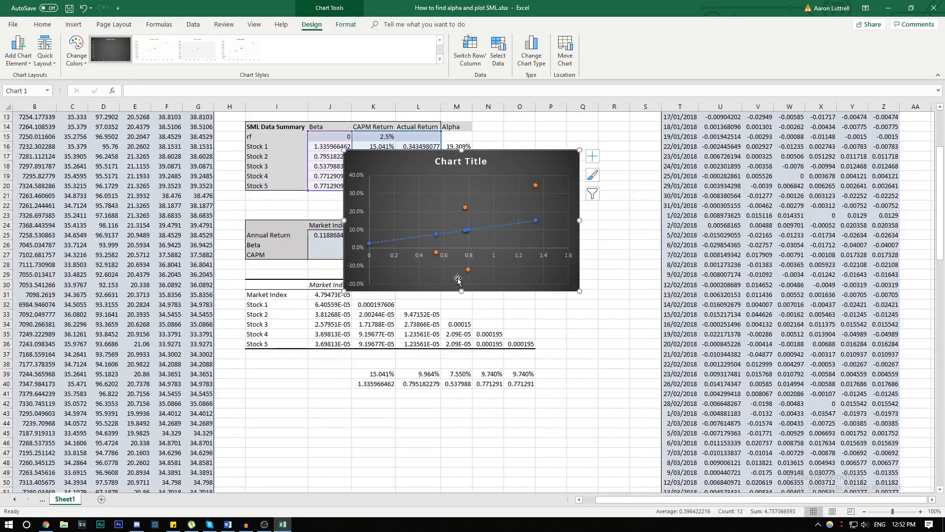
mouse_move(438, 256)
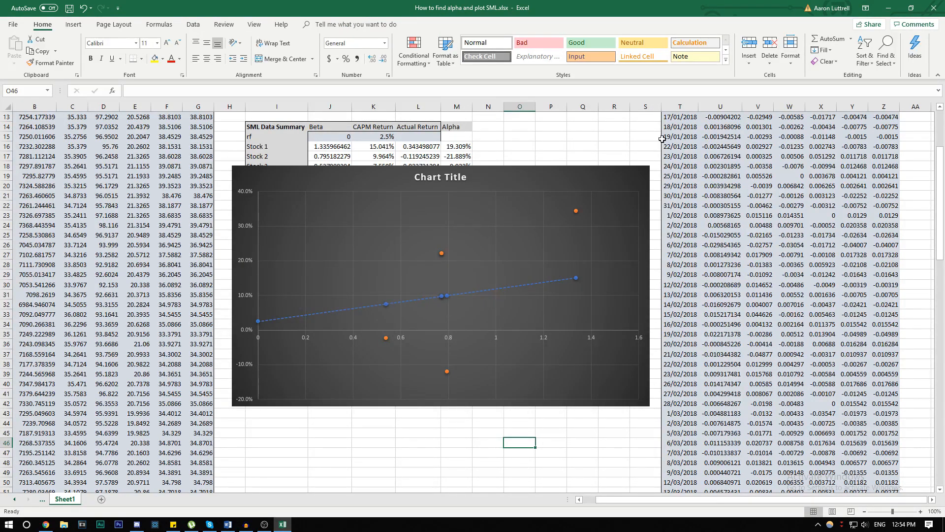
mouse_move(446, 303)
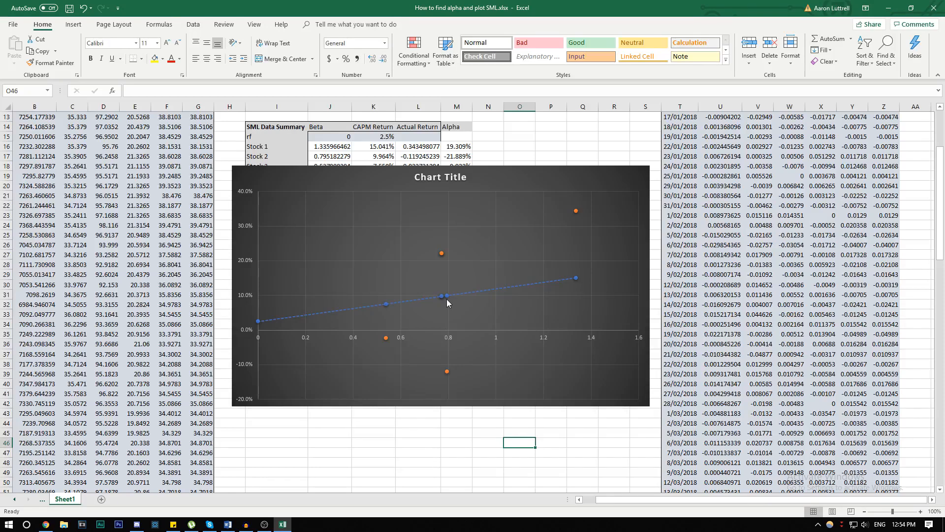
Set the blue CAPM series marker to None, keeping the dashed SML and orange points
right_click(442, 296)
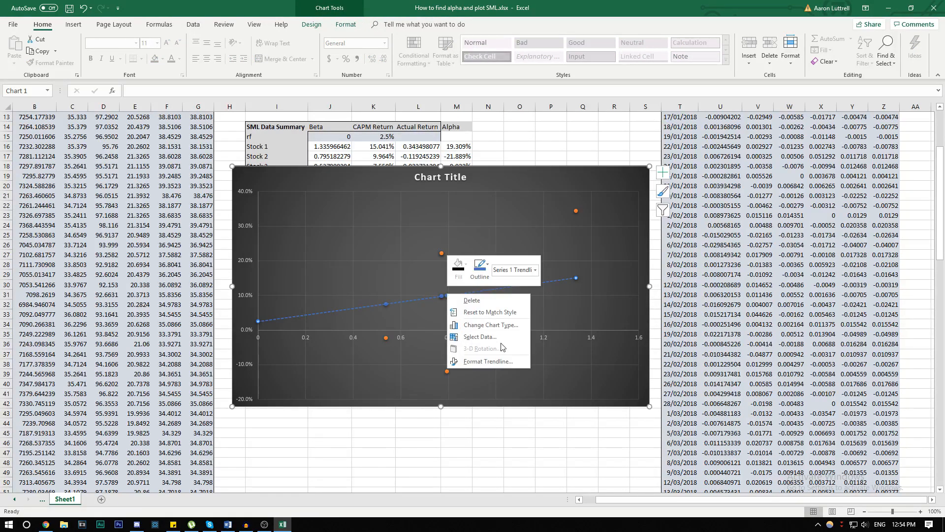
left_click(488, 361)
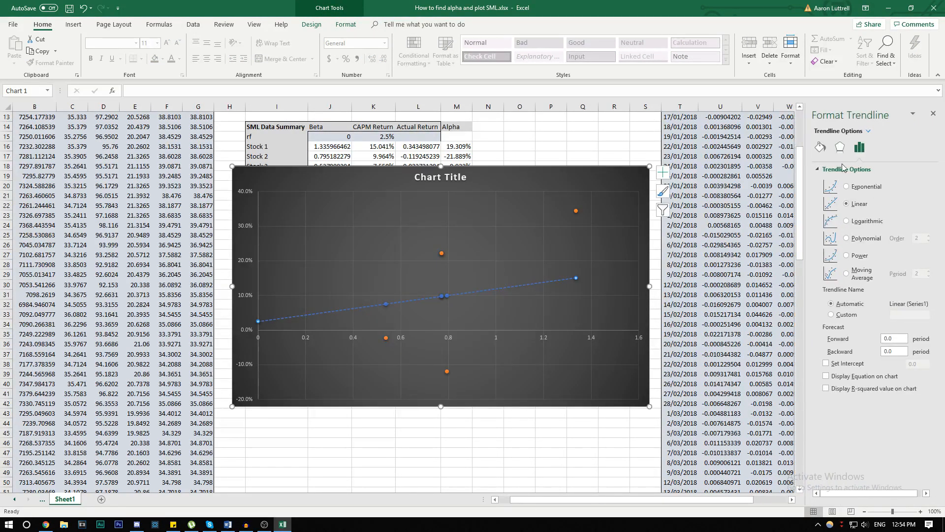
left_click(869, 131)
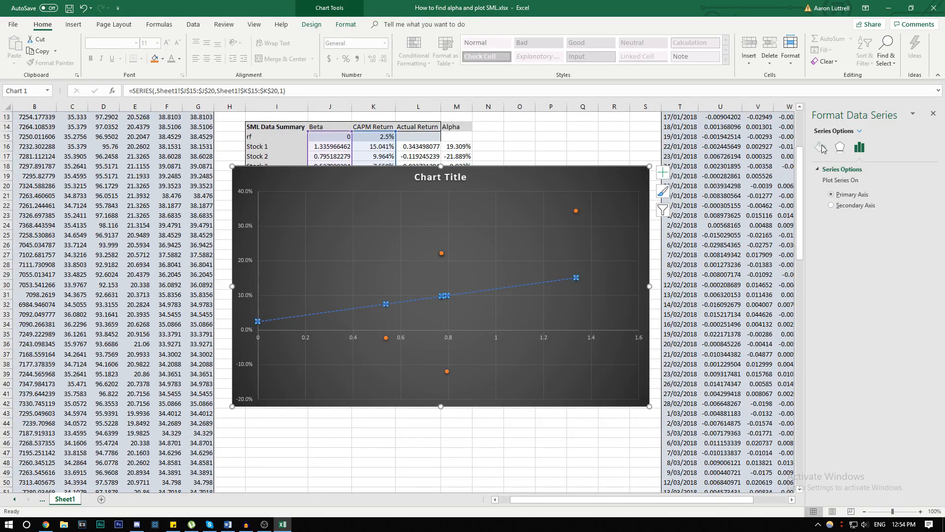
left_click(819, 147)
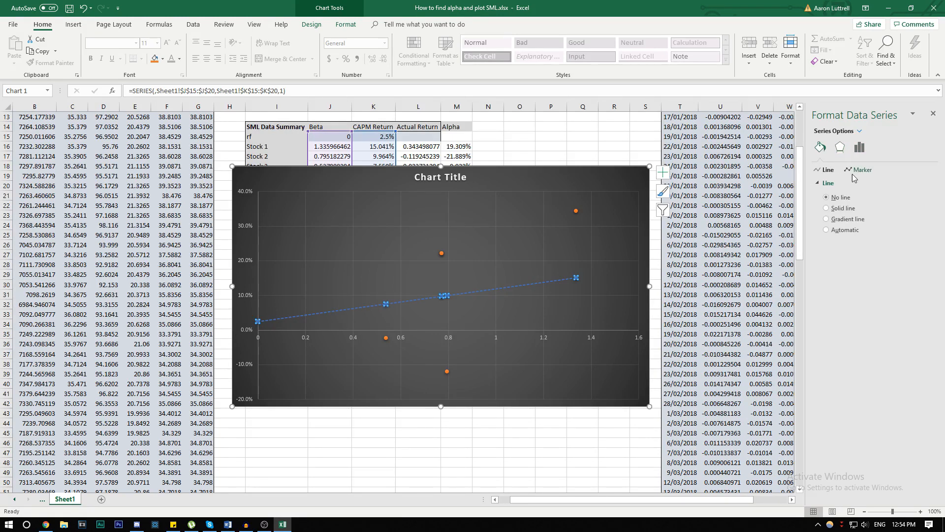
left_click(858, 169)
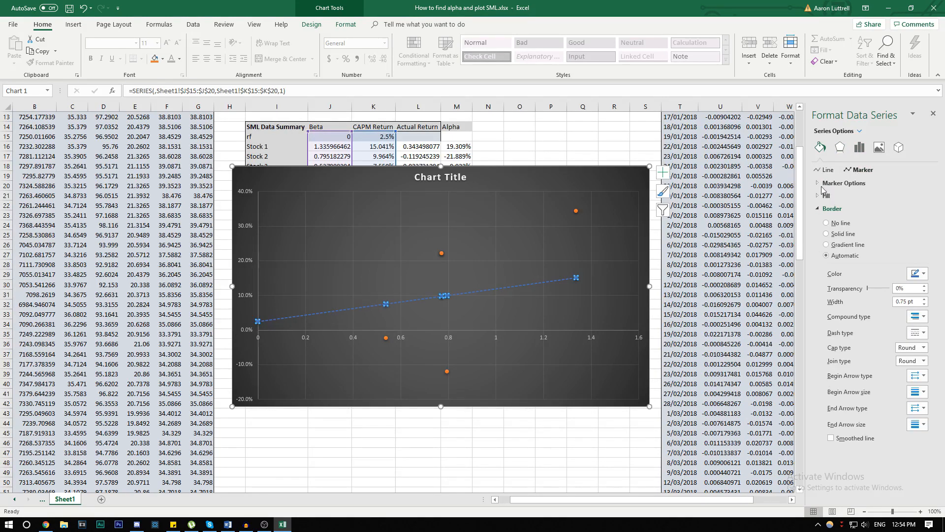
left_click(844, 183)
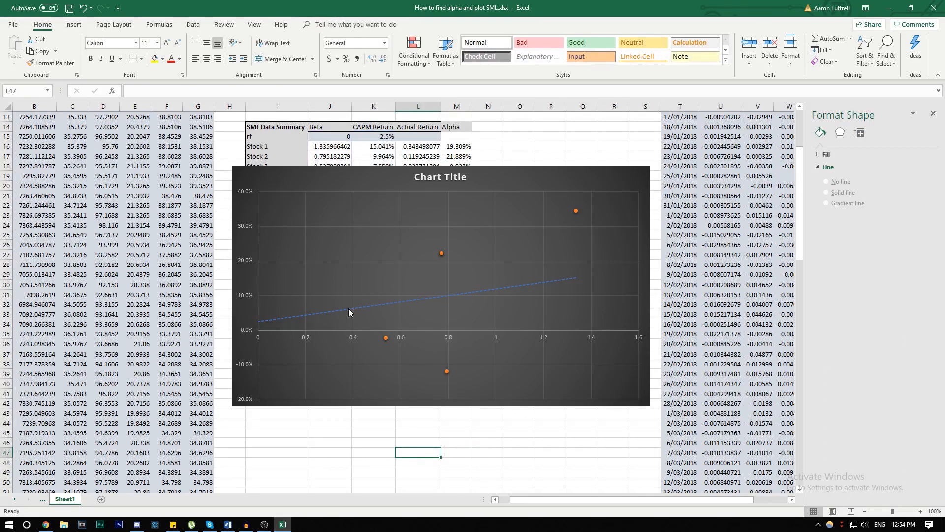
mouse_move(529, 344)
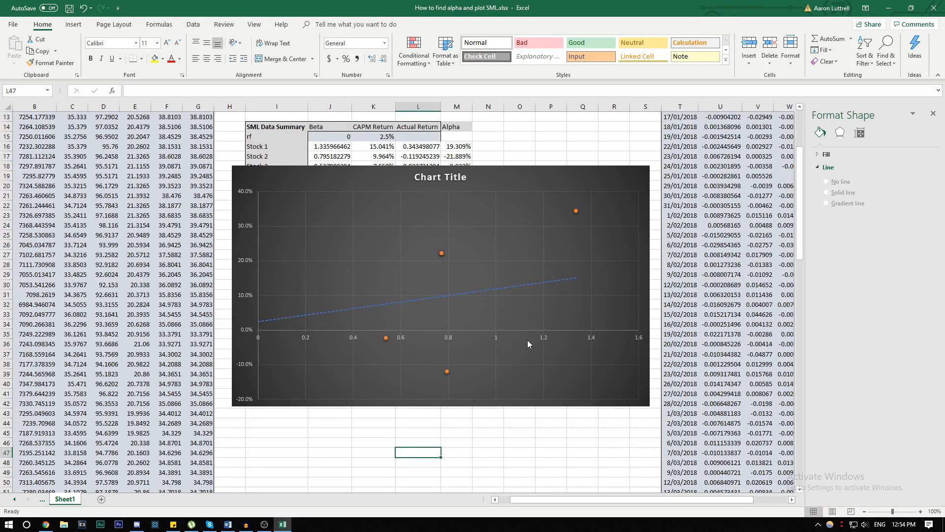
mouse_move(723, 336)
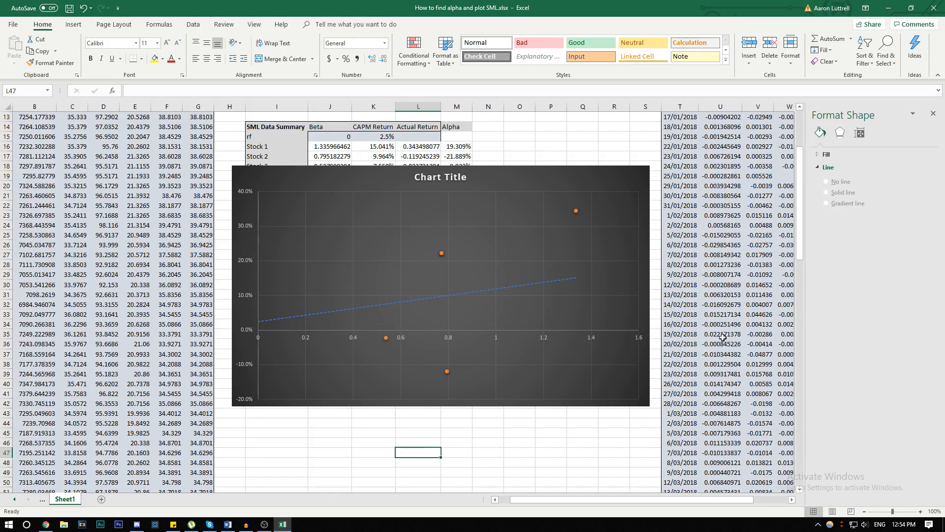